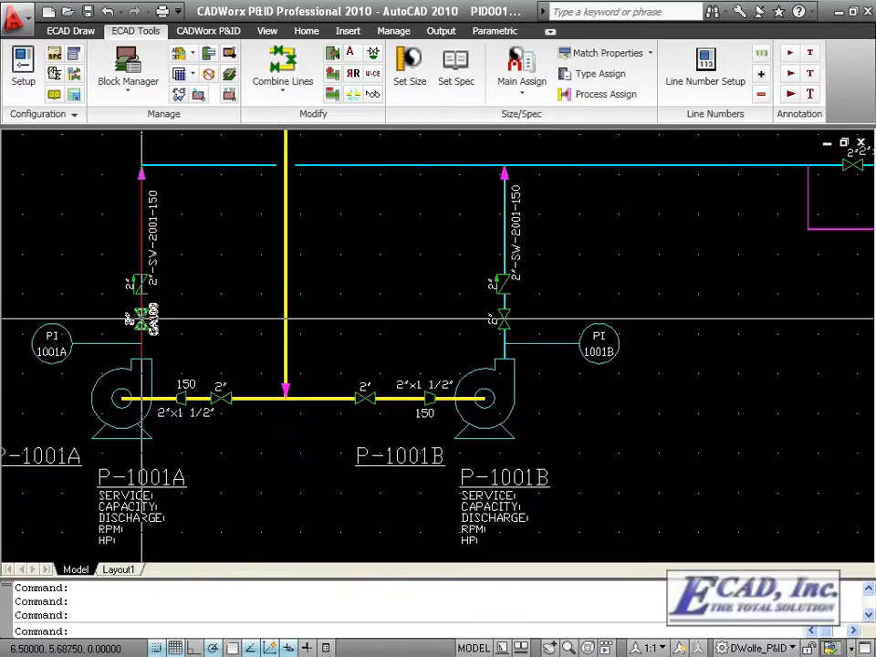
pyautogui.moveTo(146, 319)
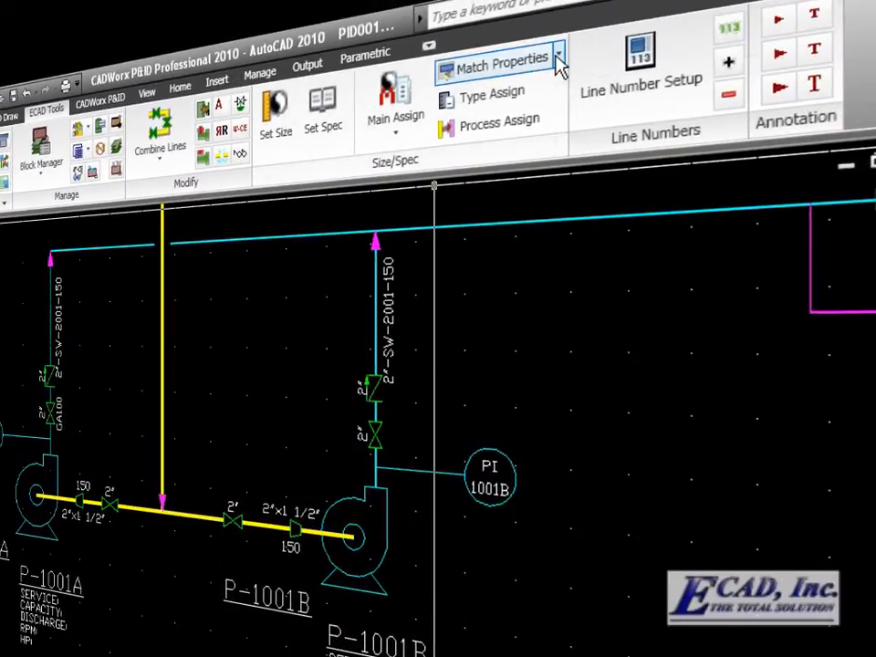
# - Match the yellow process line's properties onto the component on the pump piping
pyautogui.click(558, 55)
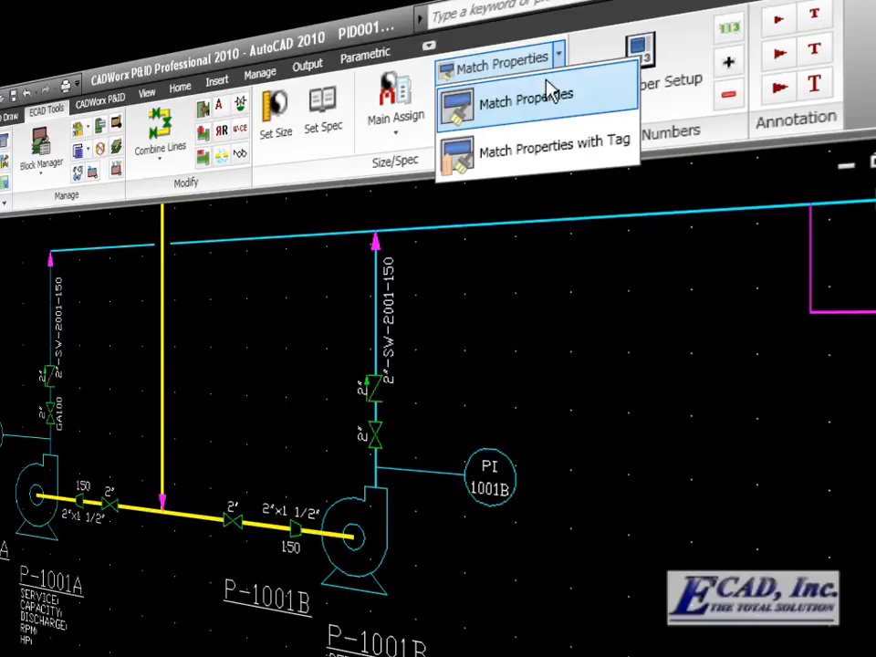
pyautogui.click(526, 101)
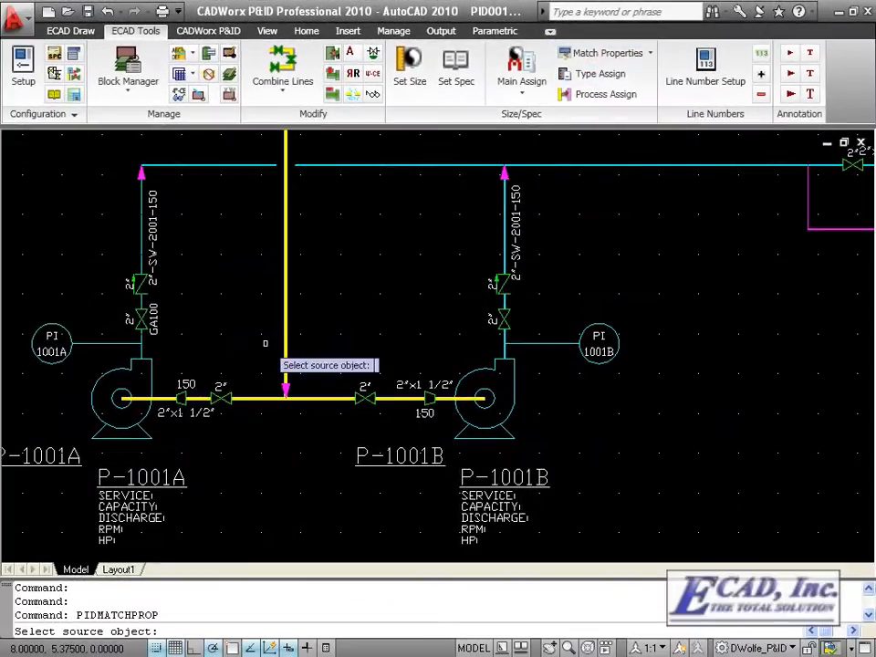
pyautogui.click(143, 319)
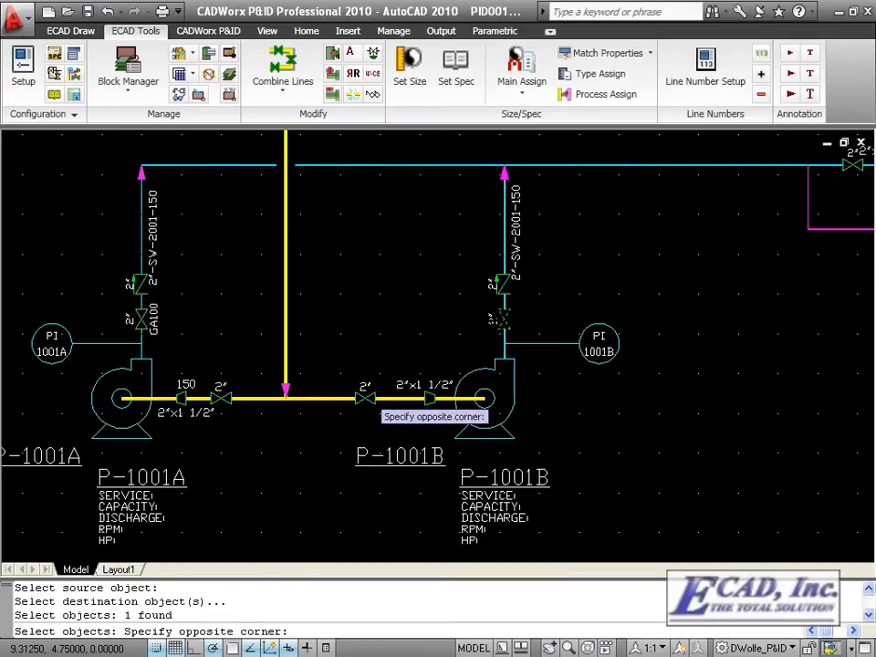
pyautogui.click(365, 398)
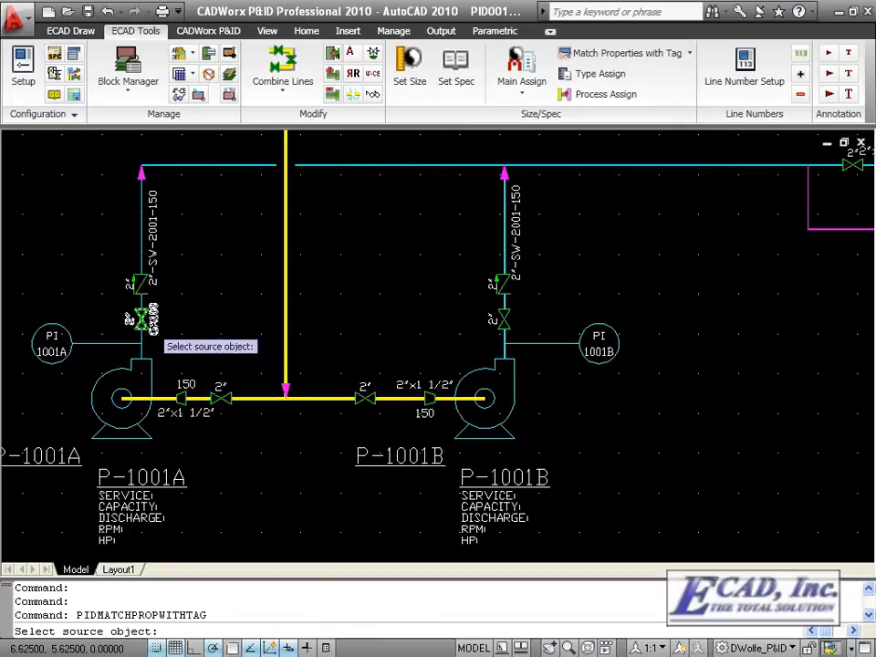
# - Copy the gate valve's SOUR WATER service and area A1 tag data onto the destination component
pyautogui.click(142, 319)
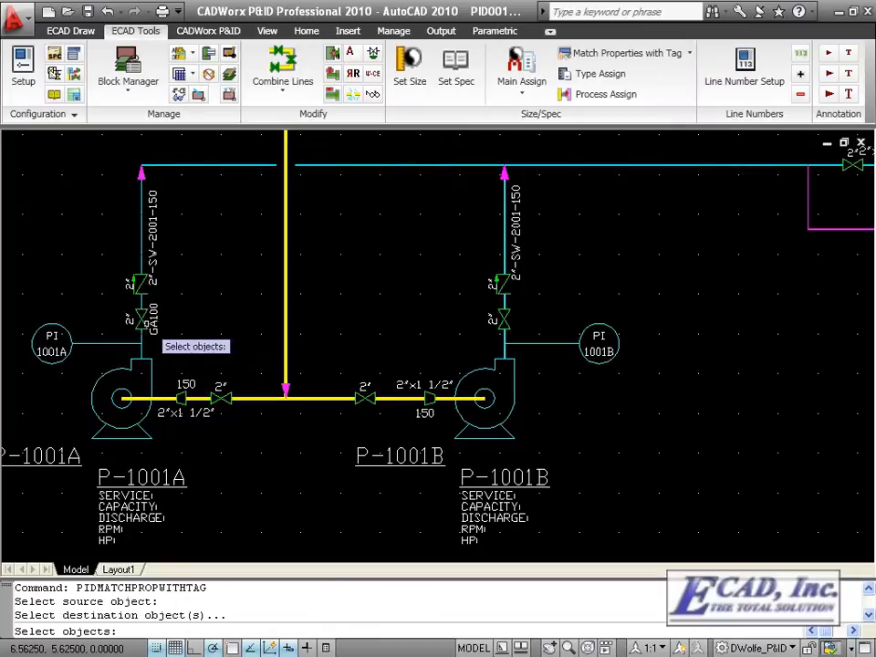
pyautogui.click(220, 398)
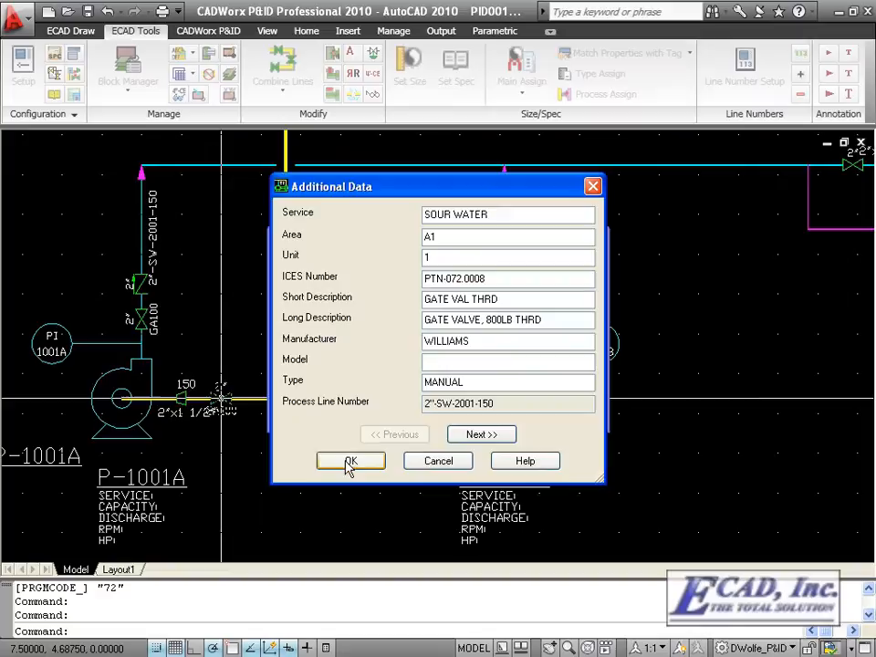
pyautogui.click(351, 460)
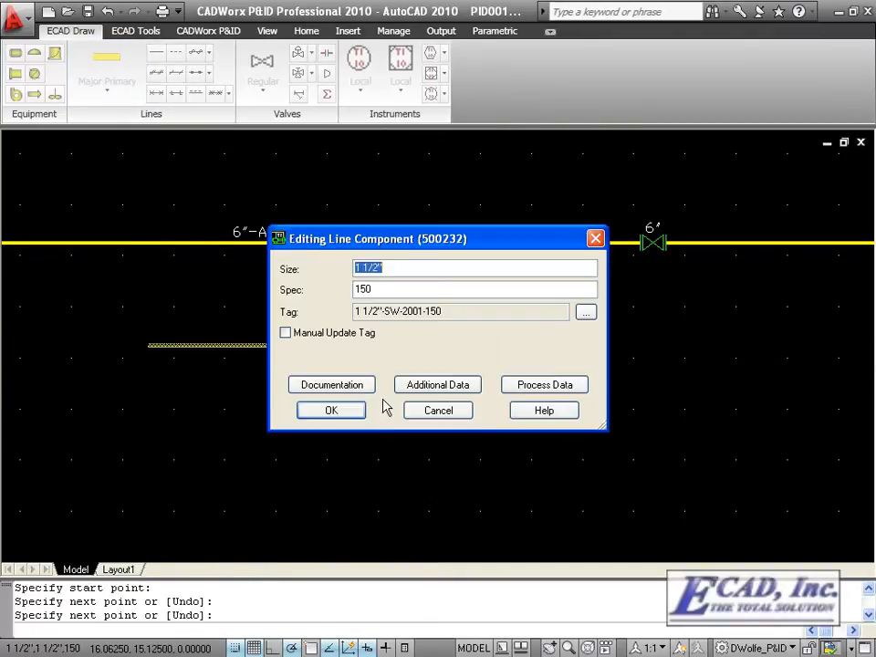
# - Enter area A1 in the new 1 1/2" spec-150 line's additional data and confirm it
pyautogui.click(437, 384)
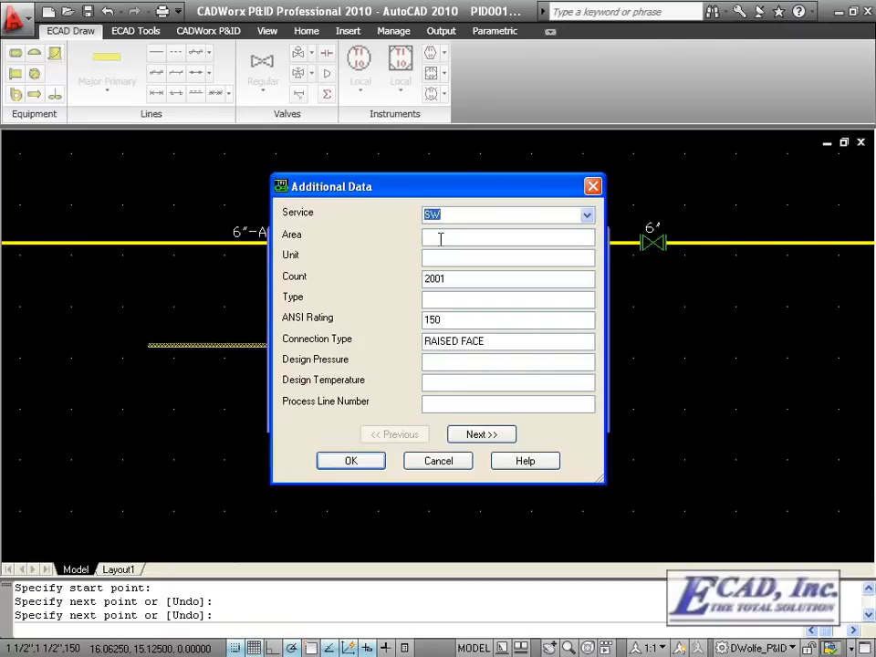
pyautogui.write('A1')
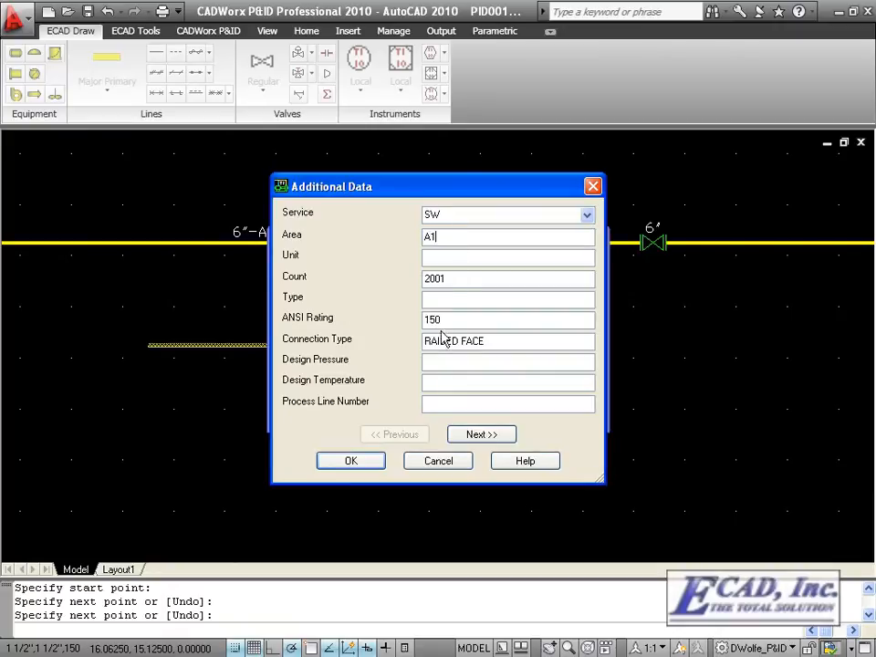
pyautogui.click(351, 460)
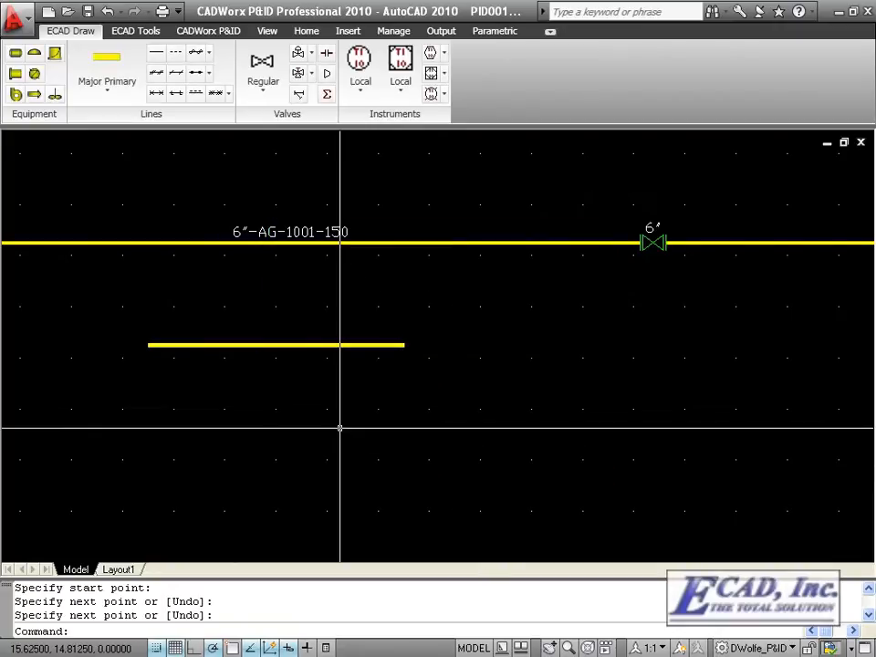
# - Set process line inheritance to pass SERVICE_, LINE_NUM_ and AREA_ to components
pyautogui.click(135, 29)
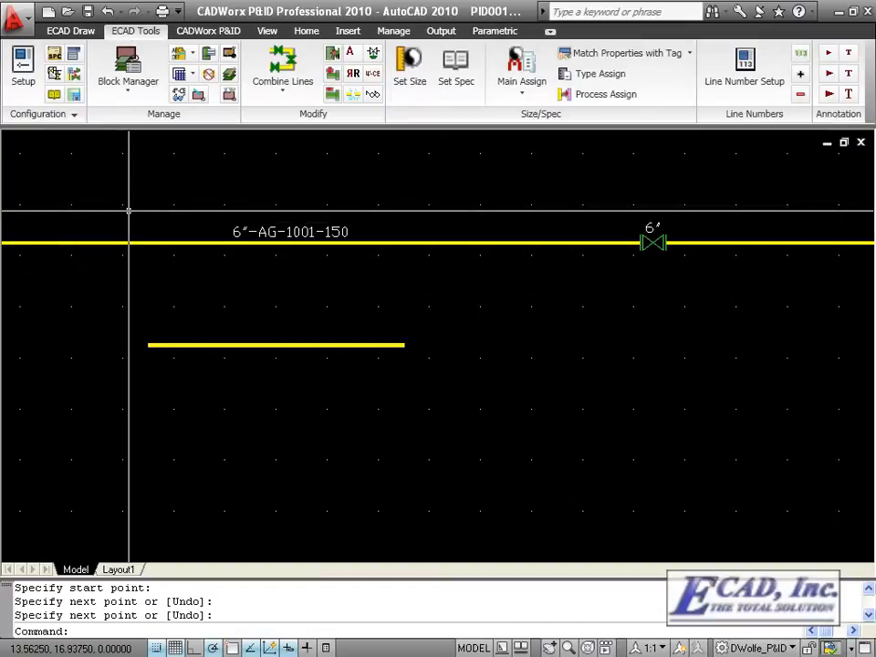
pyautogui.moveTo(73, 73)
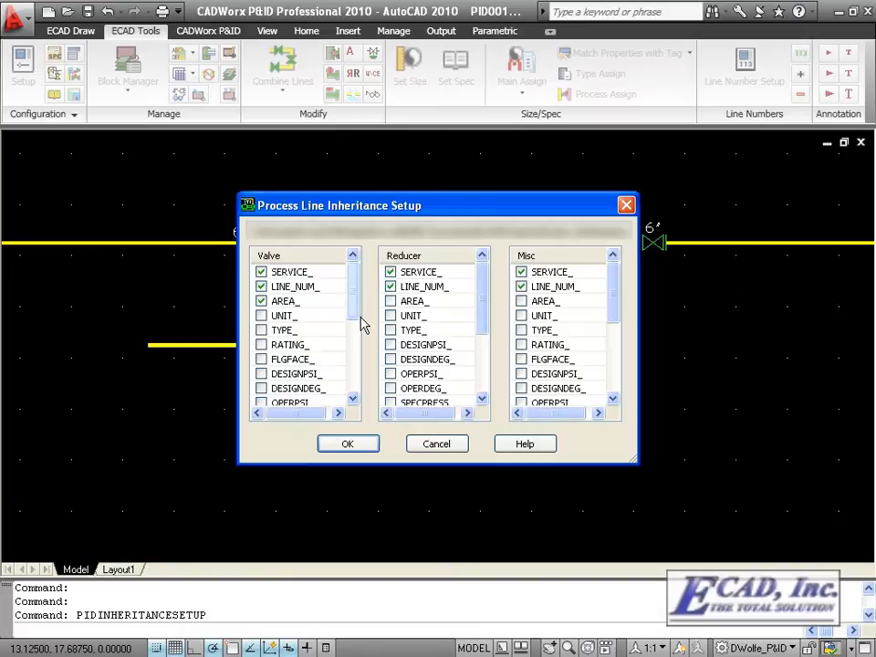
pyautogui.moveTo(401, 434)
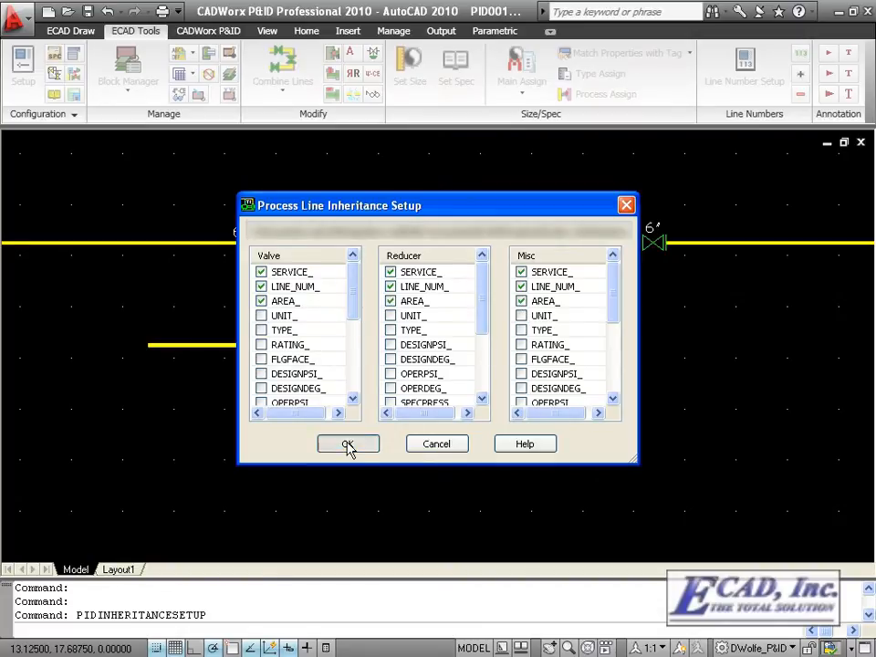
pyautogui.click(347, 444)
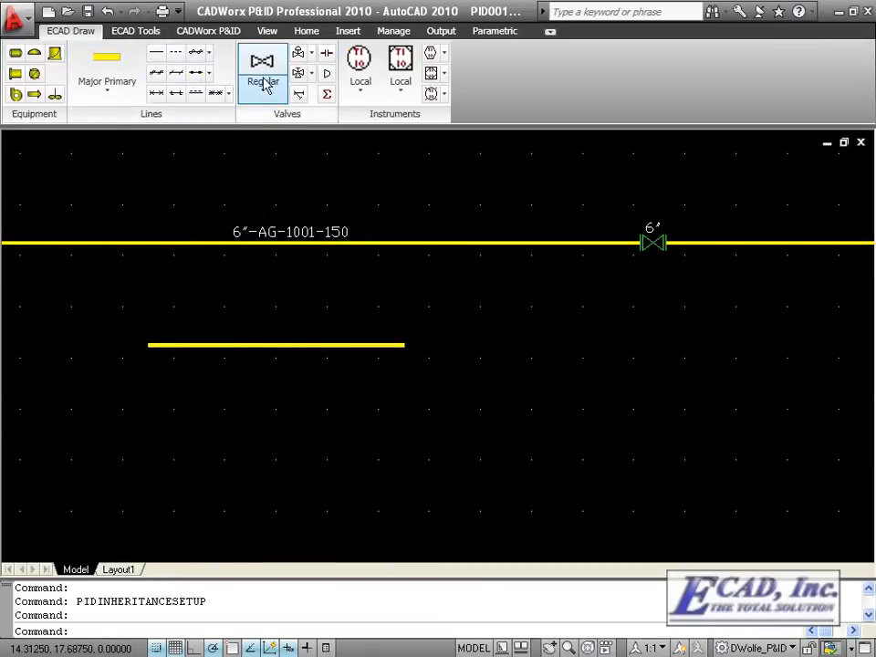
# - Place a regular gate valve on the short line, accepting its inherited data
pyautogui.click(263, 69)
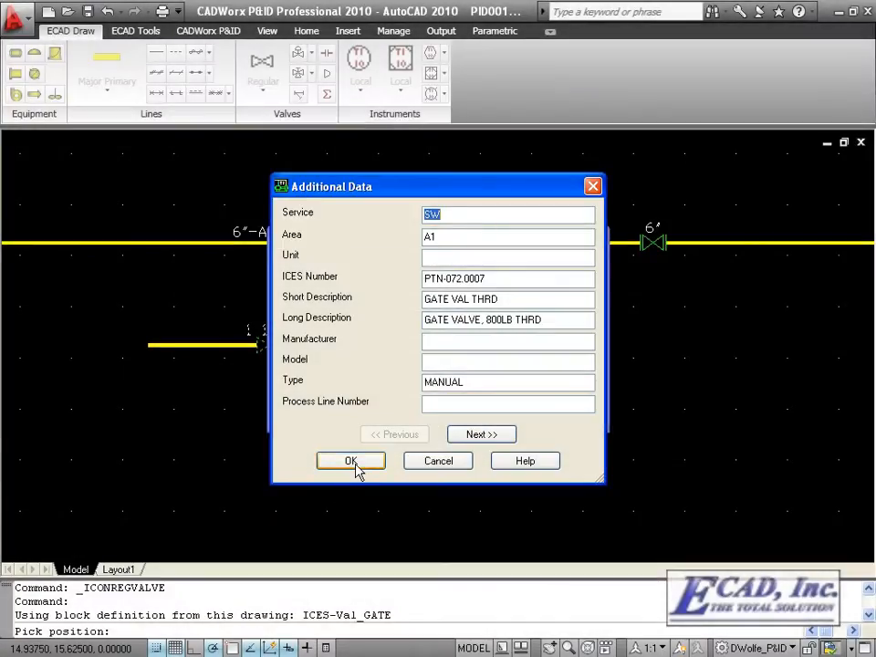
pyautogui.click(351, 460)
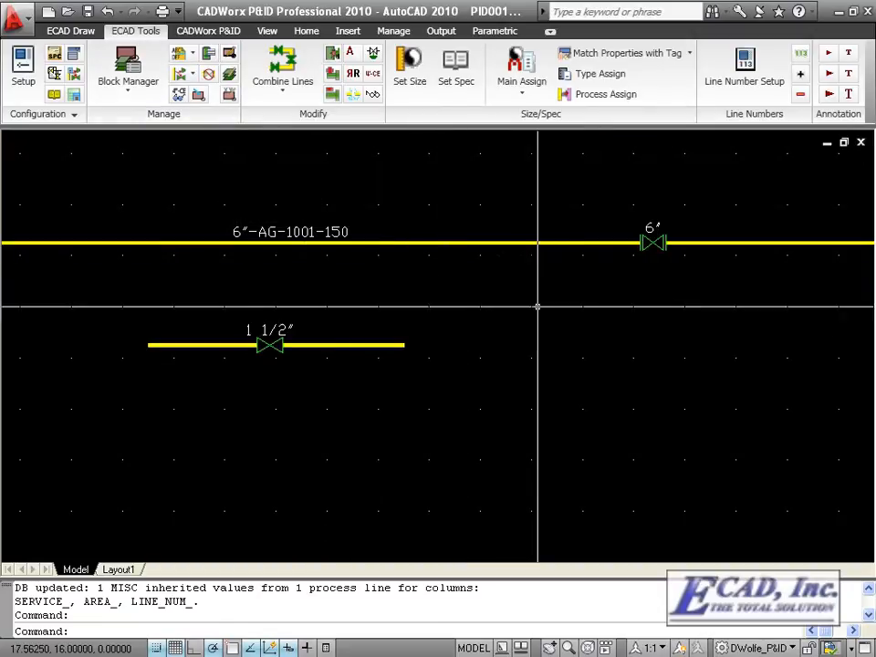
pyautogui.doubleClick(653, 241)
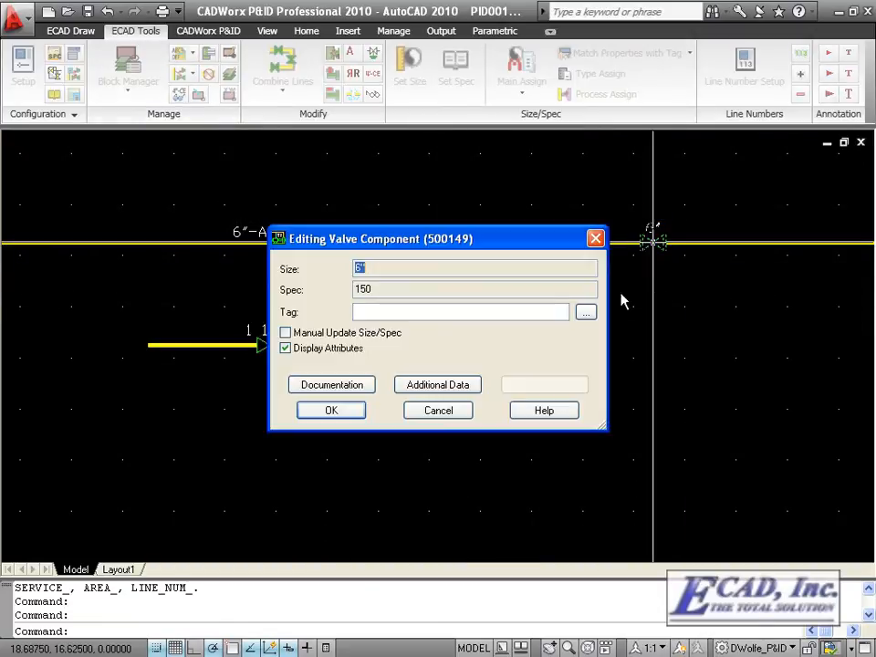
pyautogui.click(438, 384)
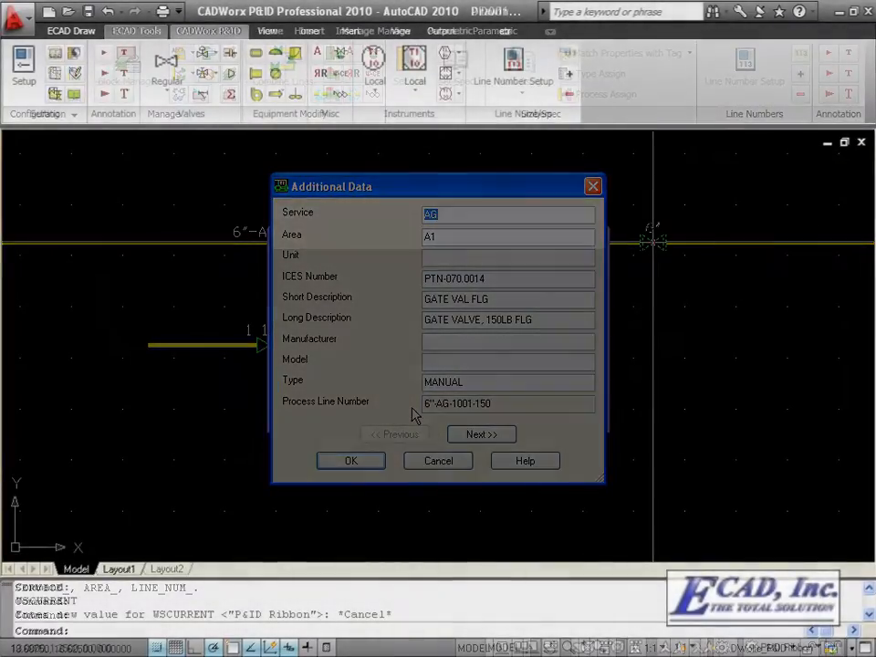
pyautogui.click(438, 460)
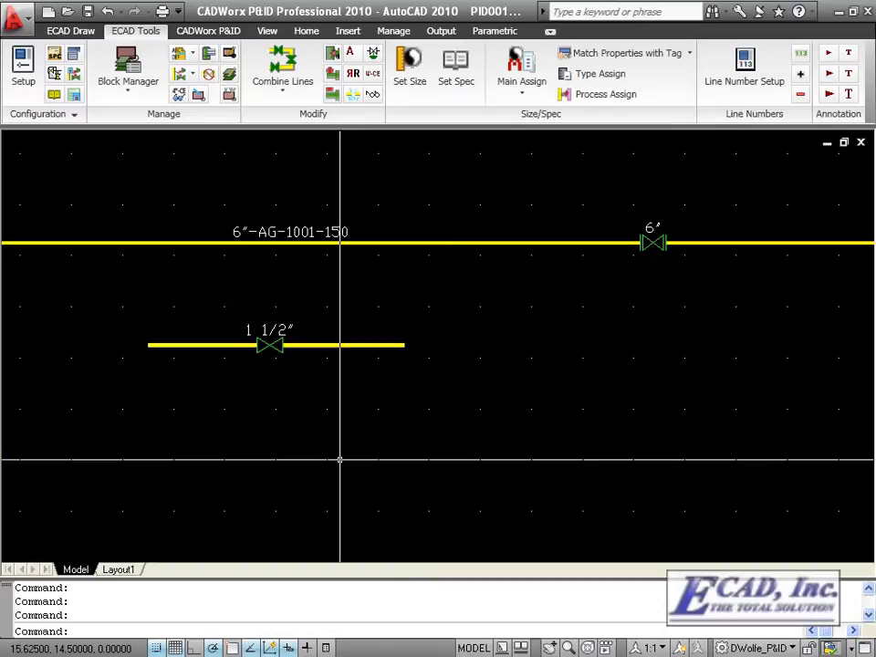
# - Increment the line number count to 2002, making 1 1/2"-SW-2002-150 current
pyautogui.click(209, 29)
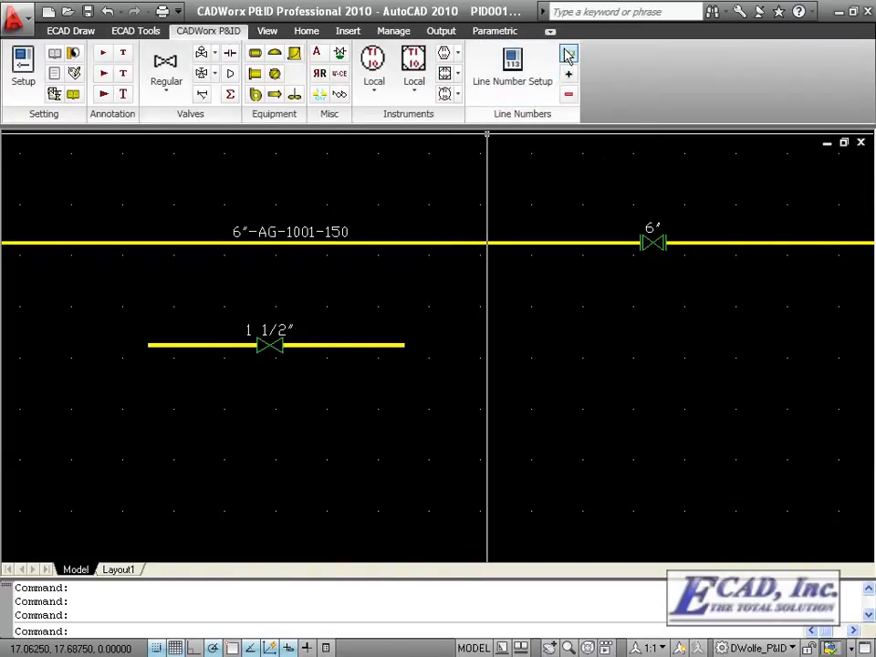
pyautogui.moveTo(568, 55)
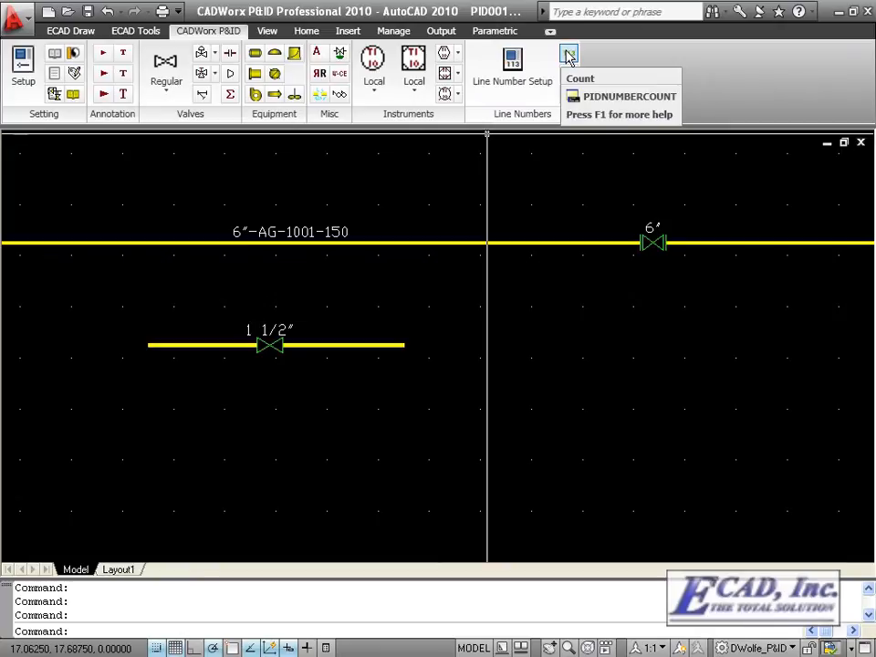
pyautogui.click(570, 53)
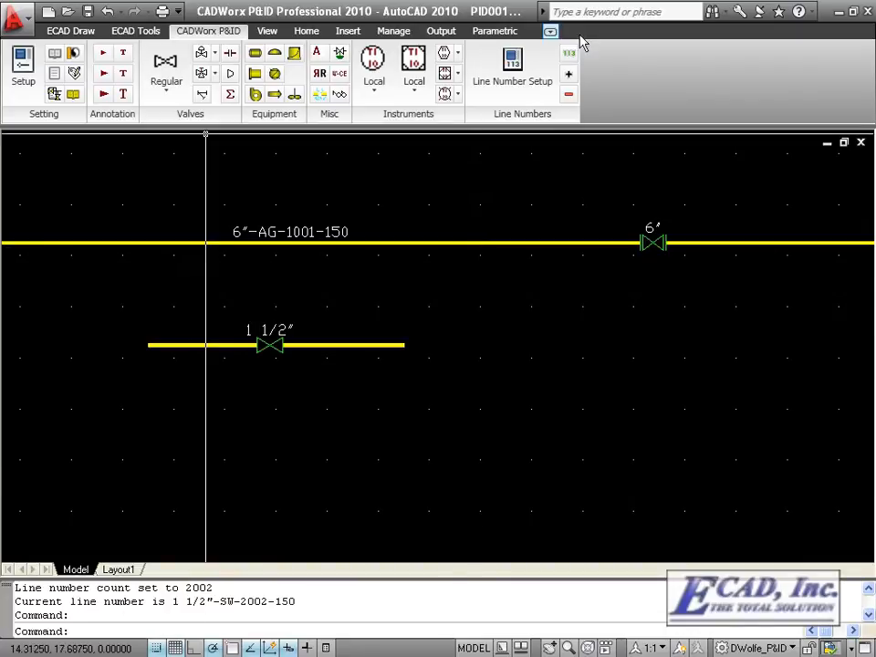
pyautogui.moveTo(570, 73)
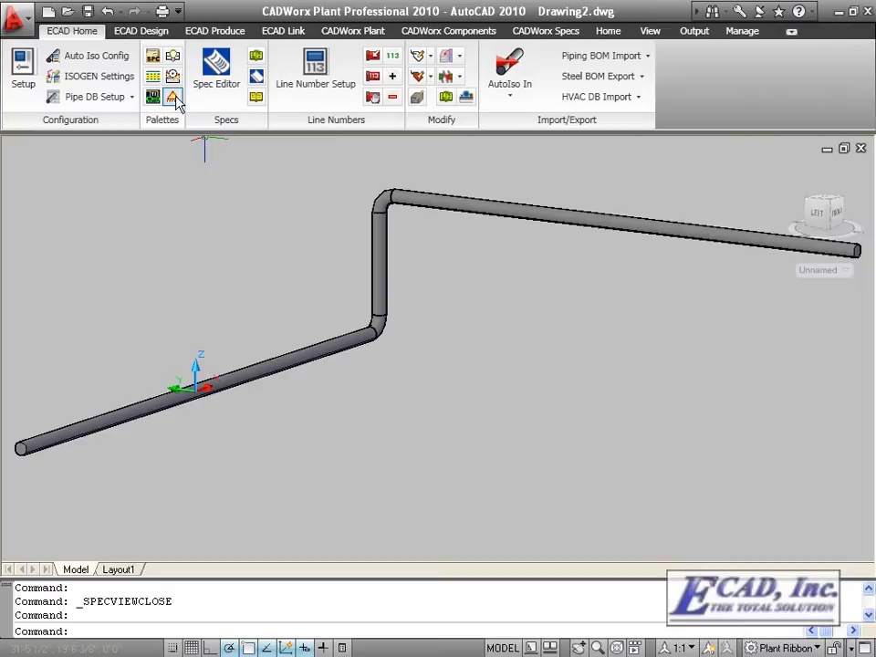
# - Insert a Clevis Hanger - Rod - Plate support from the Support Modeler catalogue
pyautogui.click(172, 97)
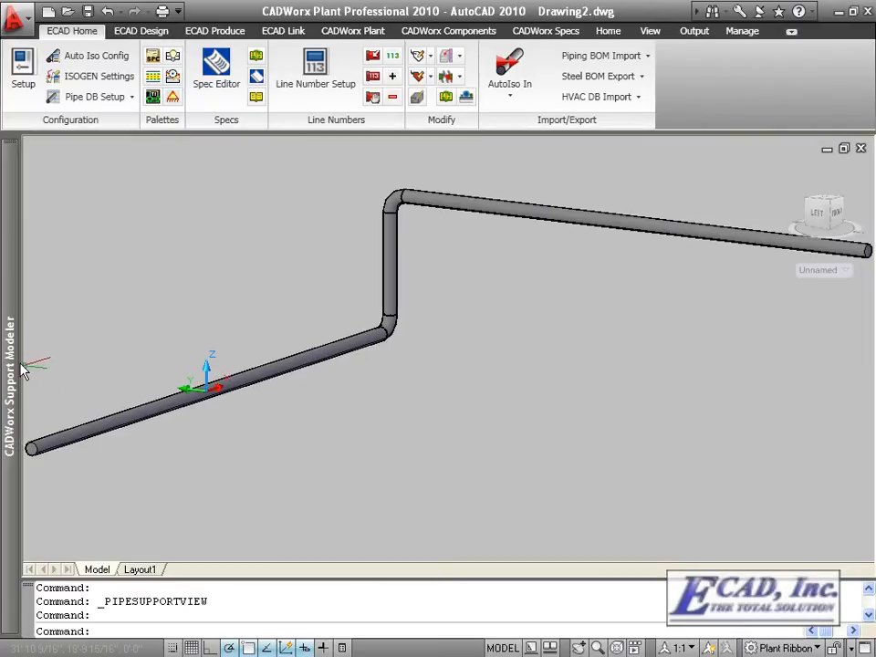
pyautogui.click(22, 70)
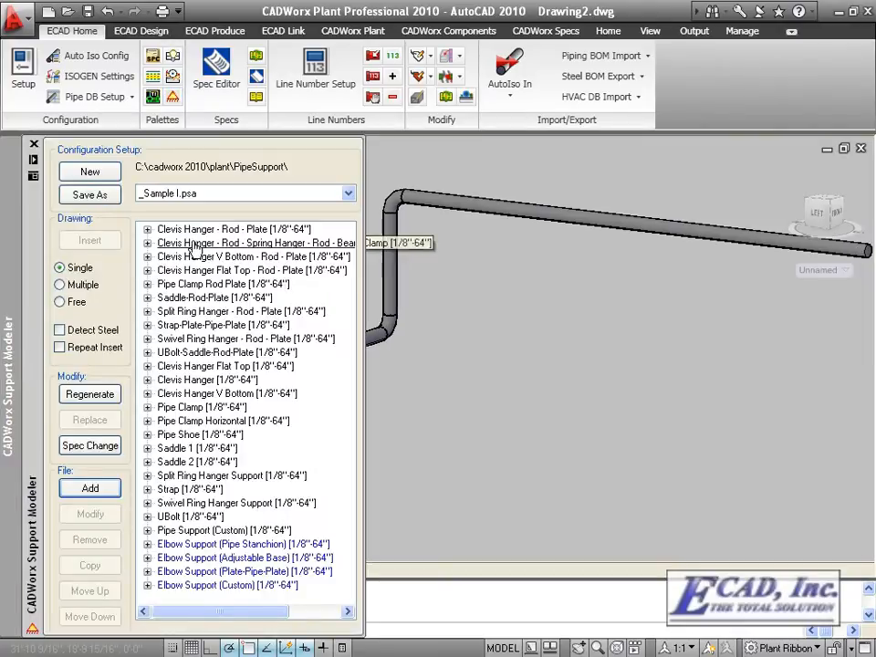
pyautogui.click(234, 228)
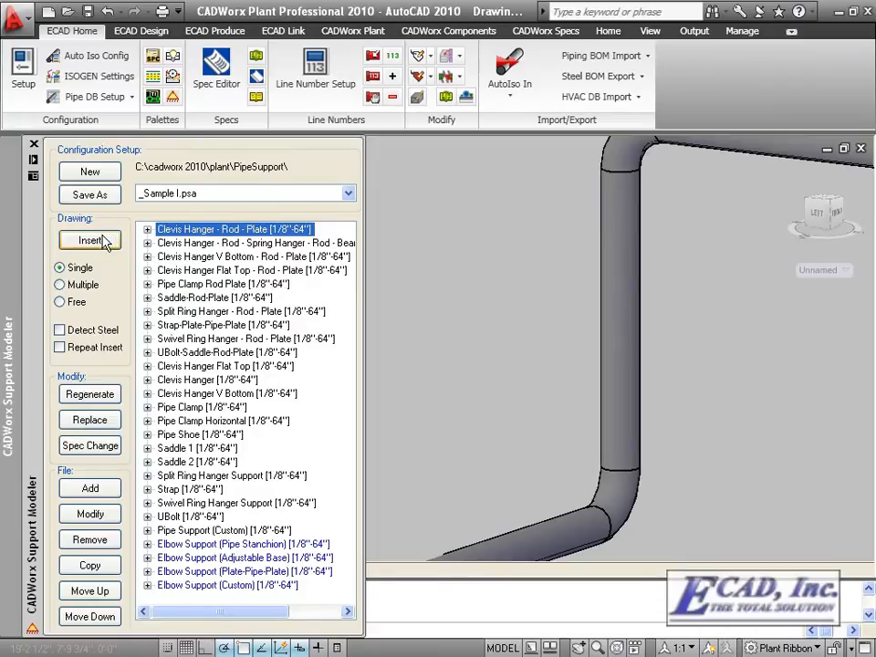
pyautogui.click(90, 241)
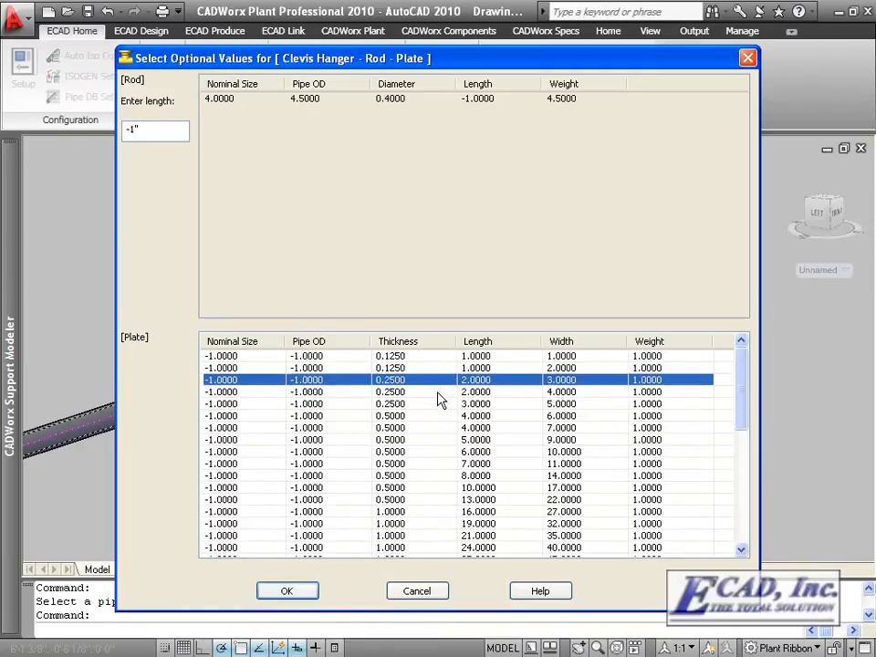
pyautogui.moveTo(435, 418)
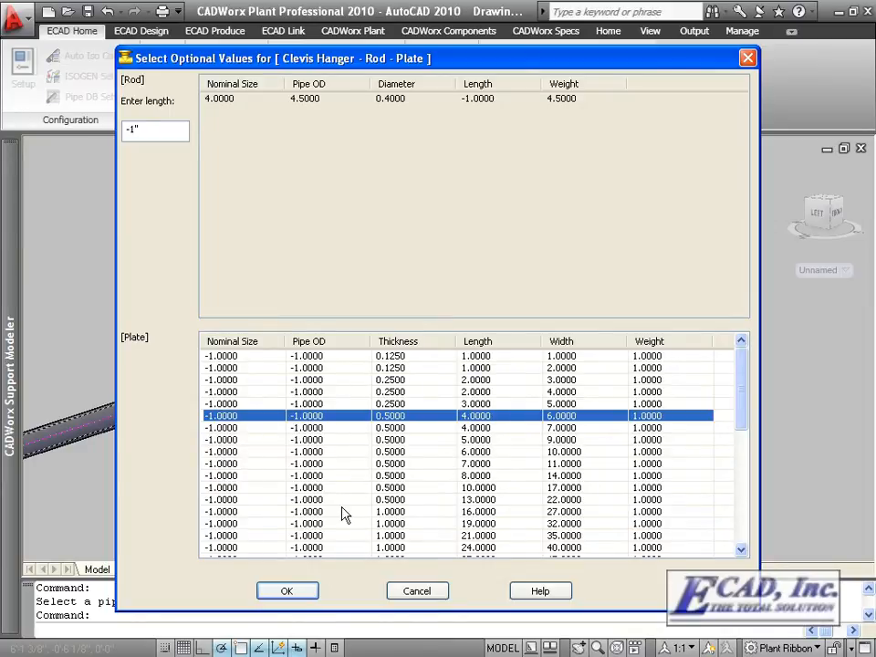
# - Choose the hanger's plate size row and snap it to the pipe's insertion point
pyautogui.click(287, 591)
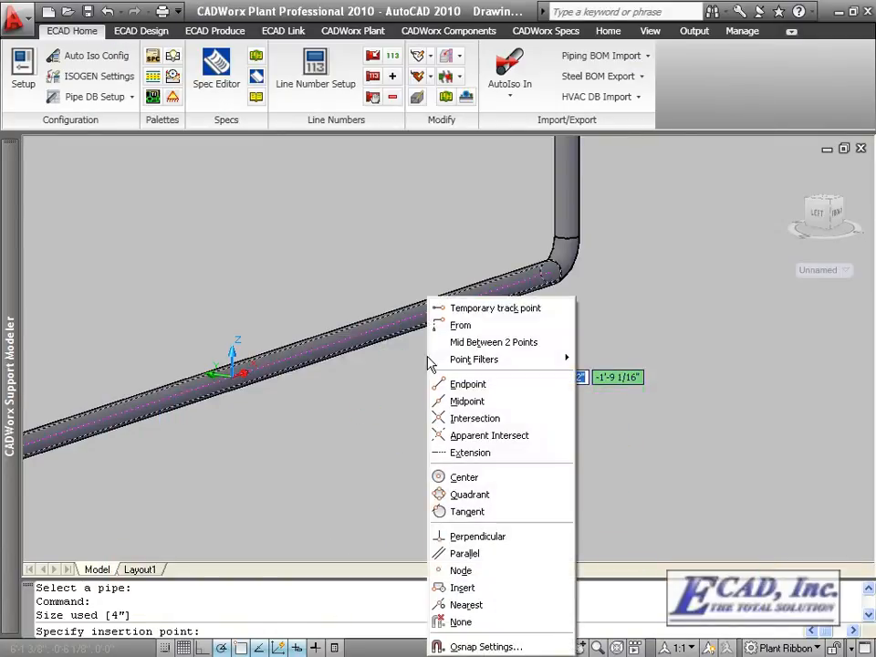
pyautogui.moveTo(462, 588)
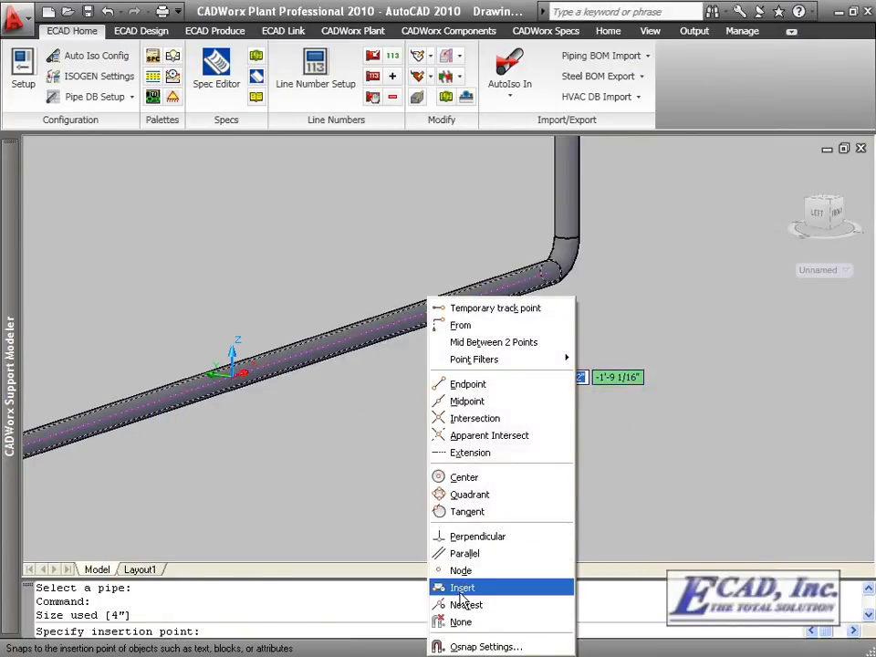
pyautogui.click(467, 604)
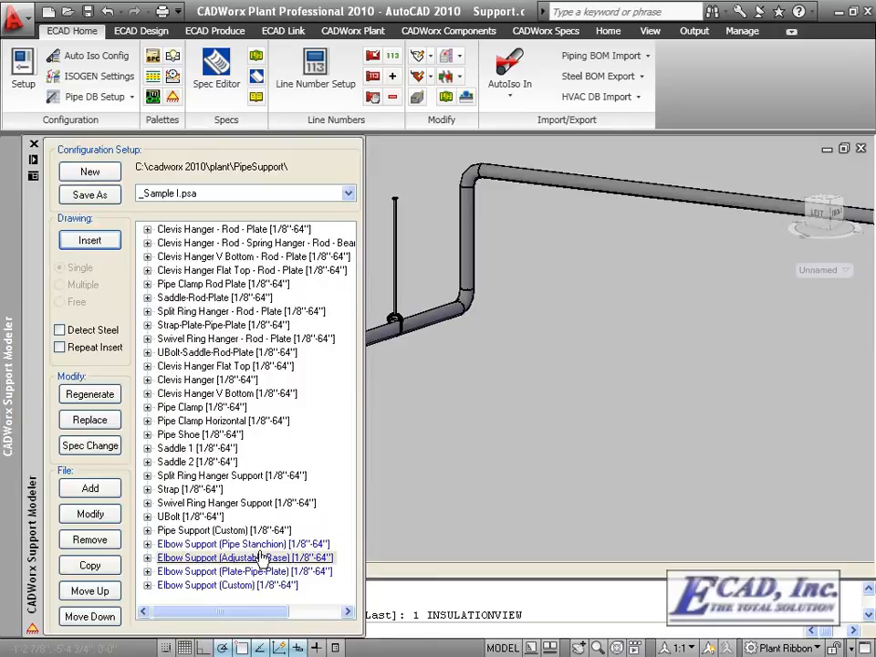
# - Insert an Elbow Support (Pipe Stanchion) from the pipe elbow down to the floor
pyautogui.click(241, 544)
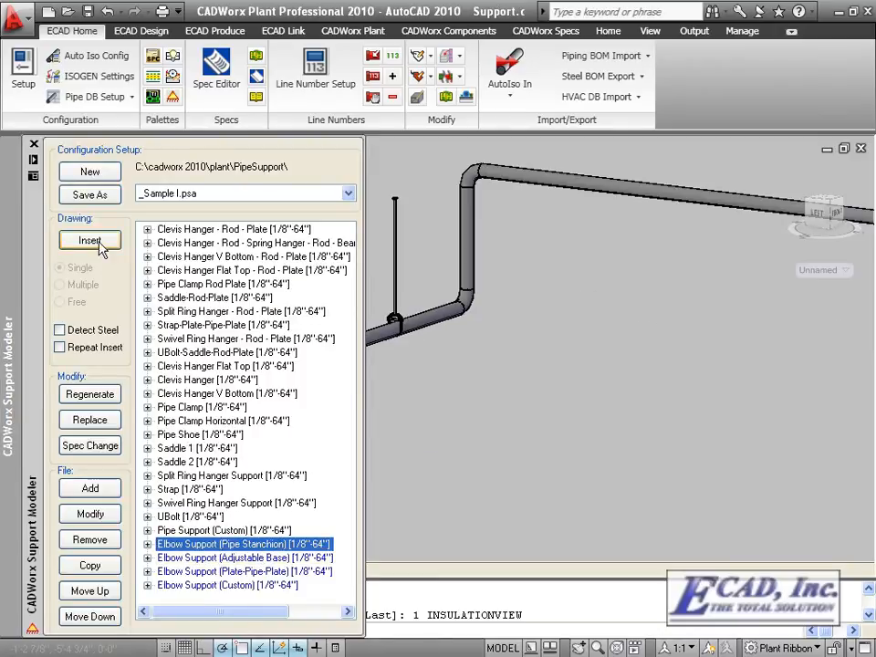
pyautogui.click(90, 241)
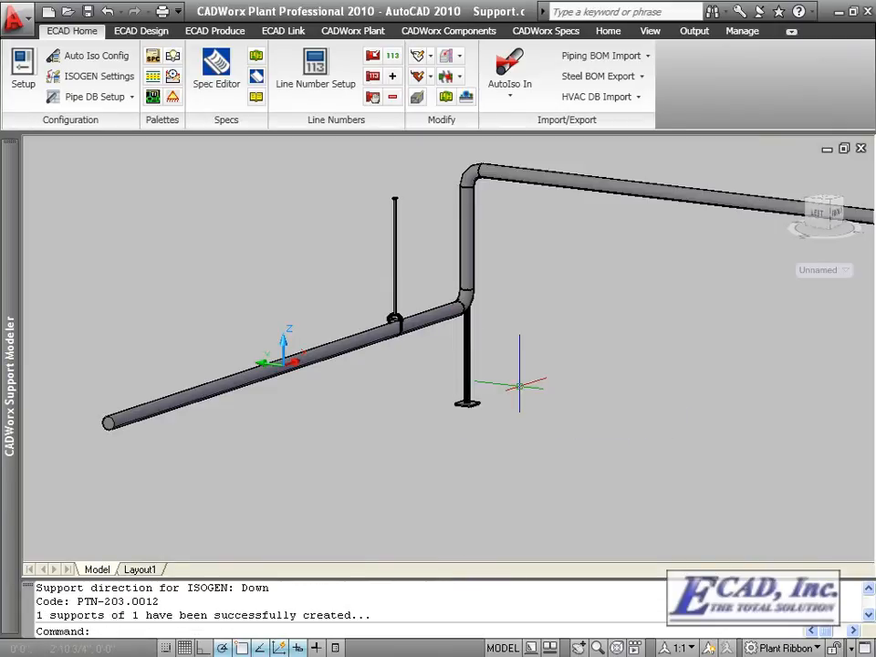
pyautogui.click(22, 69)
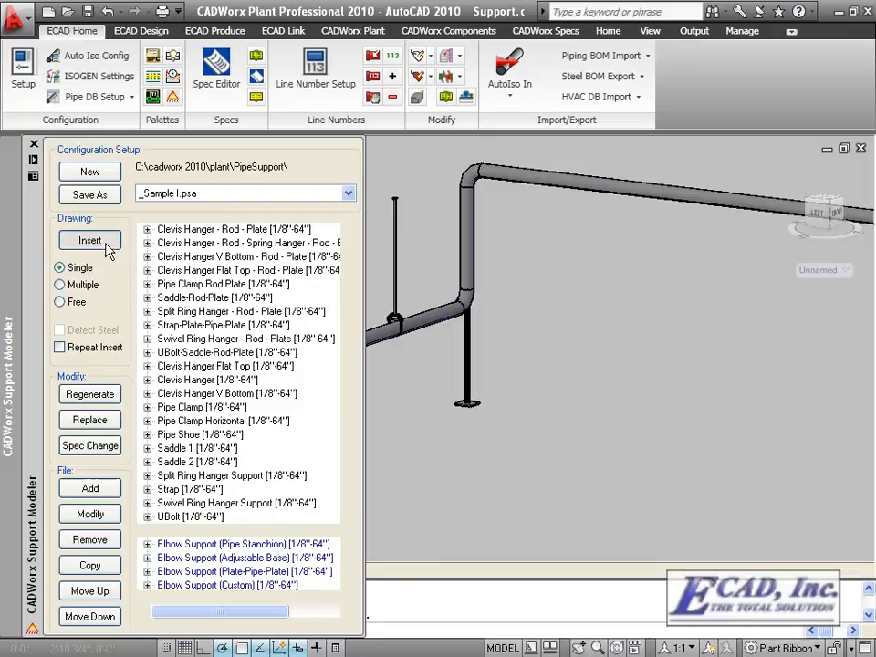
pyautogui.click(89, 241)
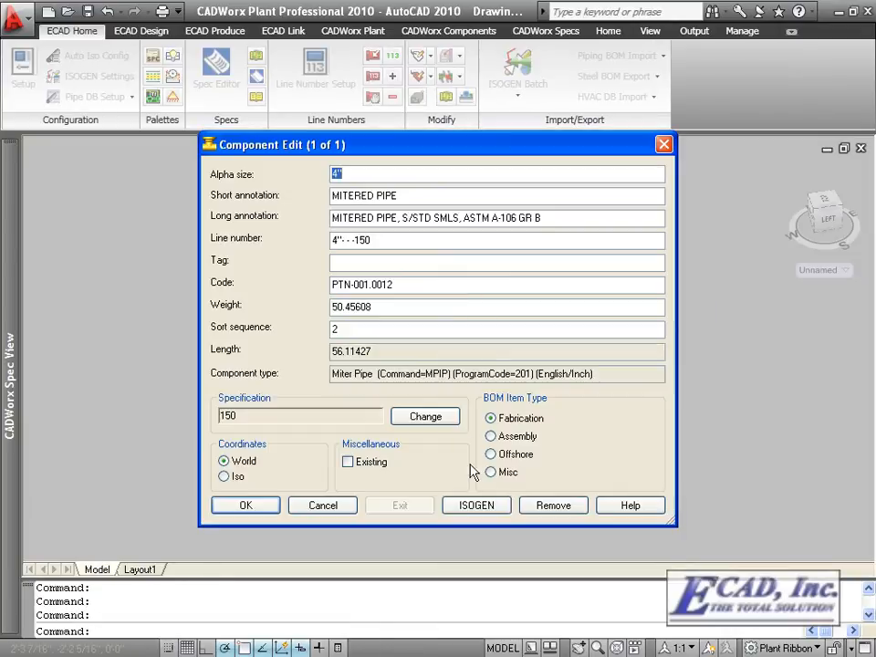
# - Confirm the mitered pipe's component data and run ISOGEN Batch to generate its isometric
pyautogui.click(477, 504)
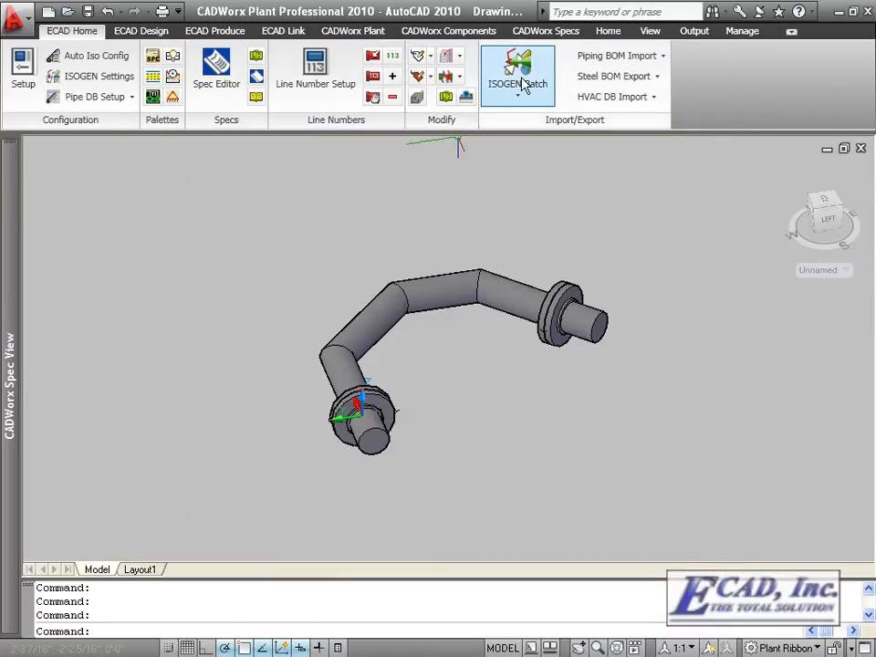
pyautogui.click(519, 74)
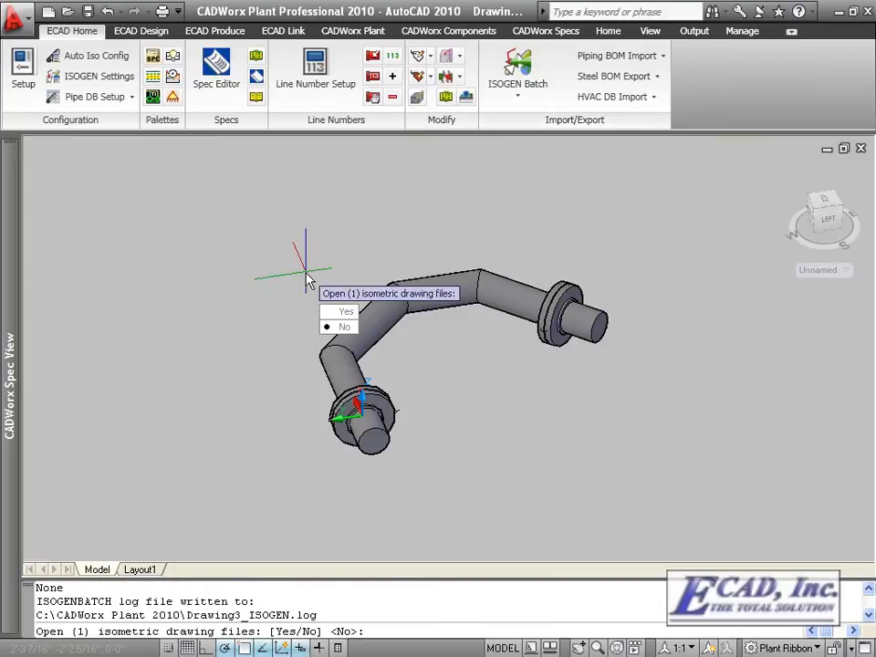
pyautogui.click(347, 311)
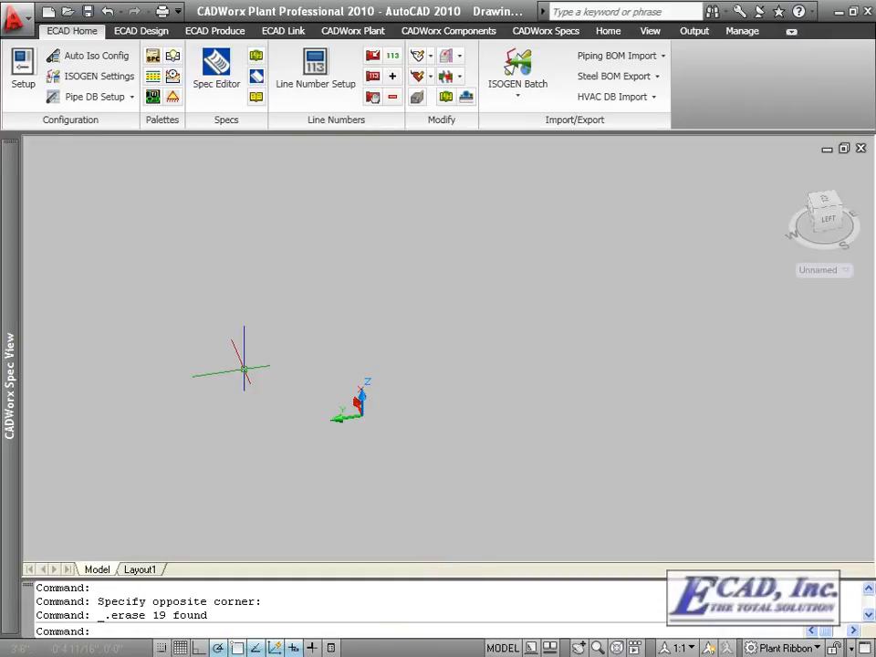
# - Draw a Channel Lip steel member using the sample lipped channel data file
pyautogui.click(141, 29)
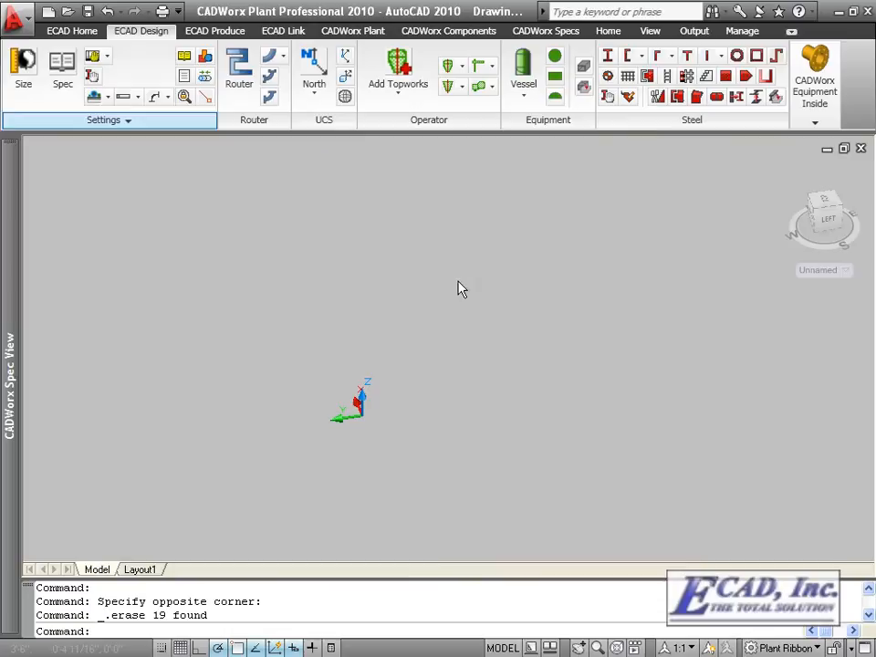
pyautogui.click(635, 55)
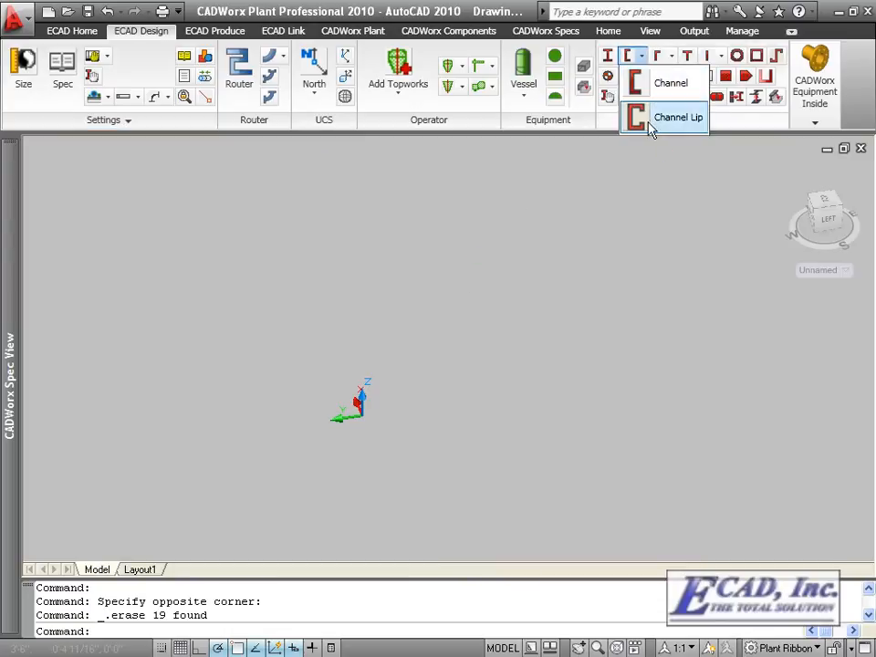
pyautogui.click(679, 117)
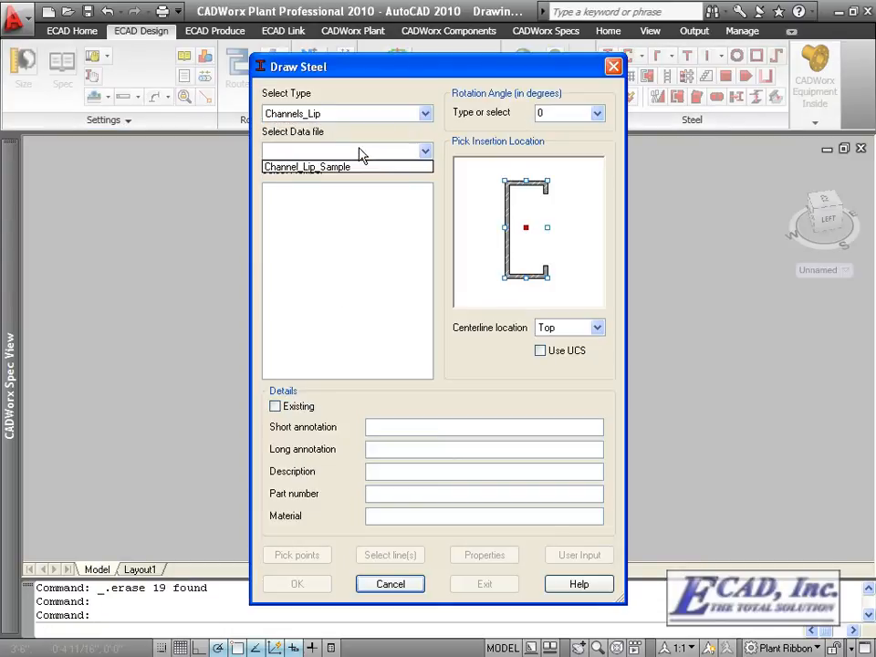
pyautogui.click(347, 150)
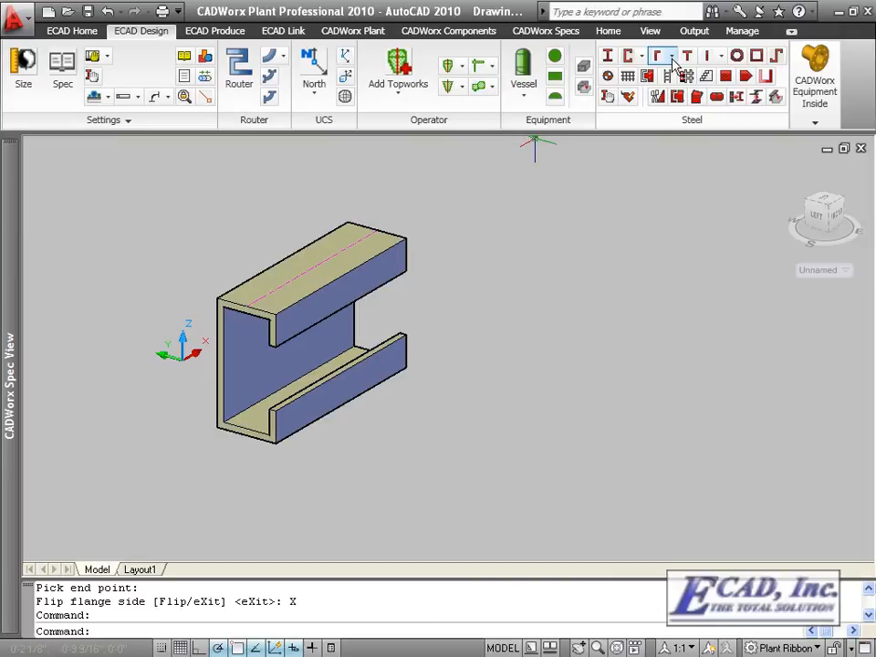
# - Place a lipped angle steel member with its leg type beside the lipped channel and exit with X
pyautogui.click(665, 55)
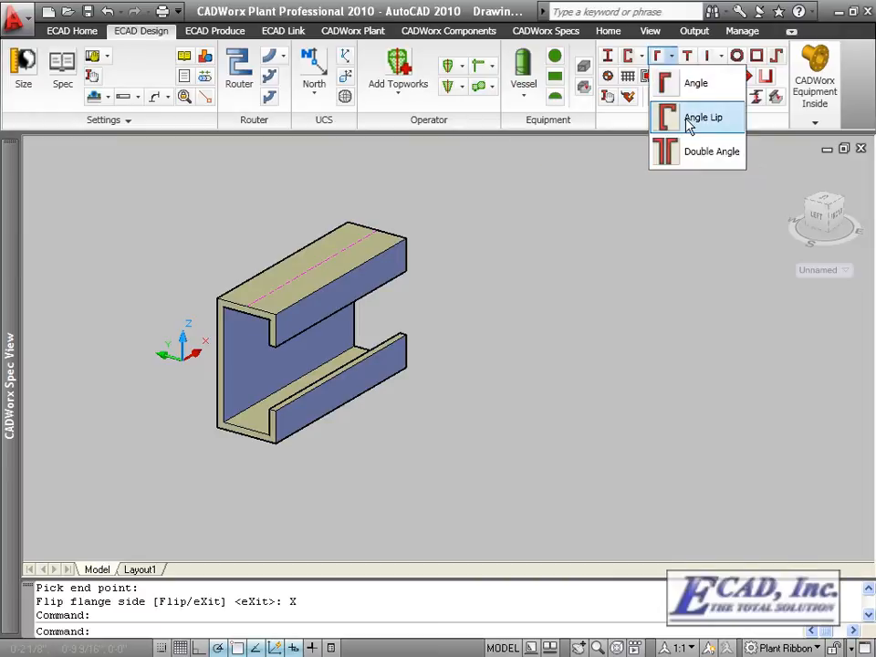
pyautogui.click(703, 117)
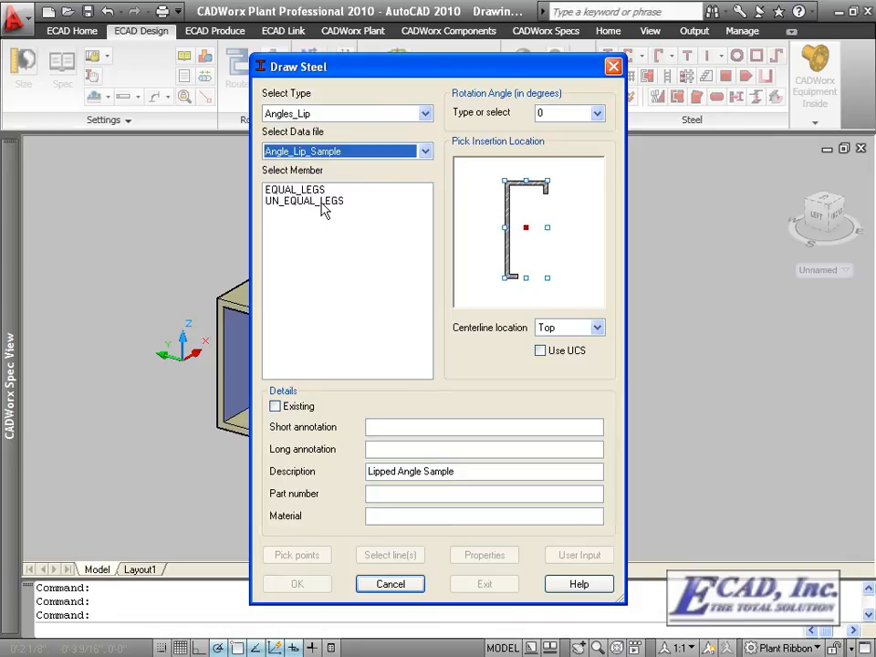
pyautogui.click(296, 584)
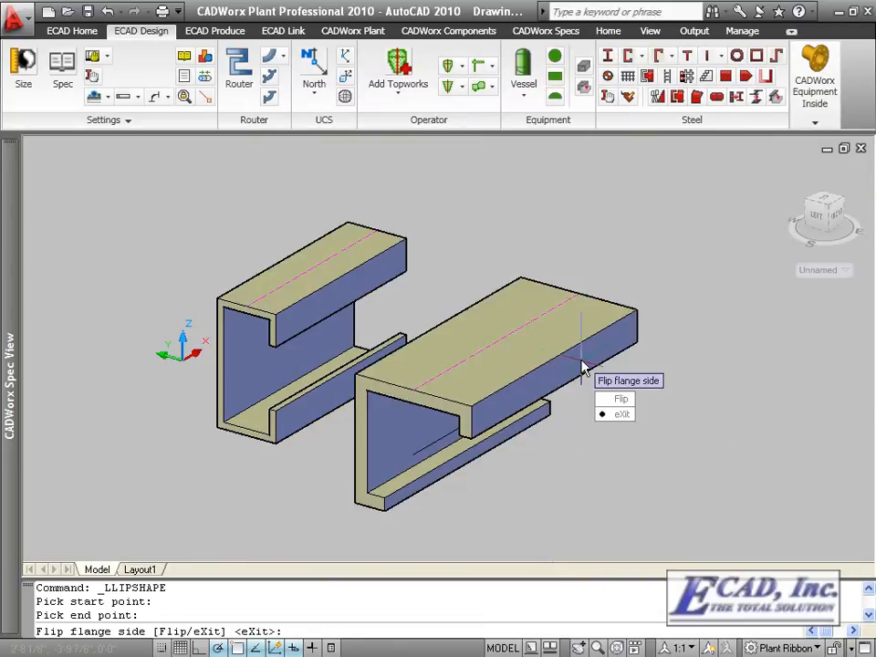
pyautogui.write('X')
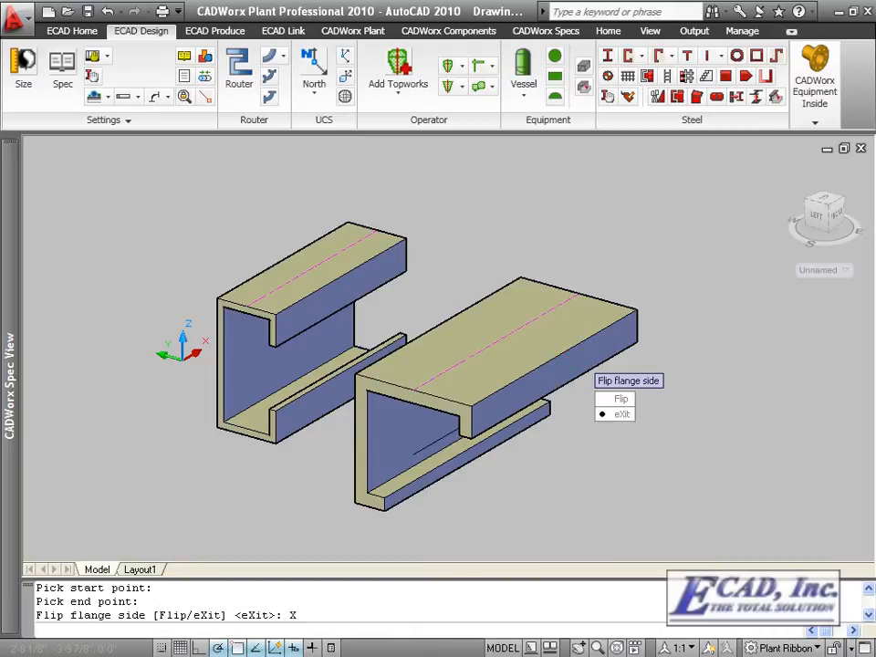
pyautogui.click(665, 55)
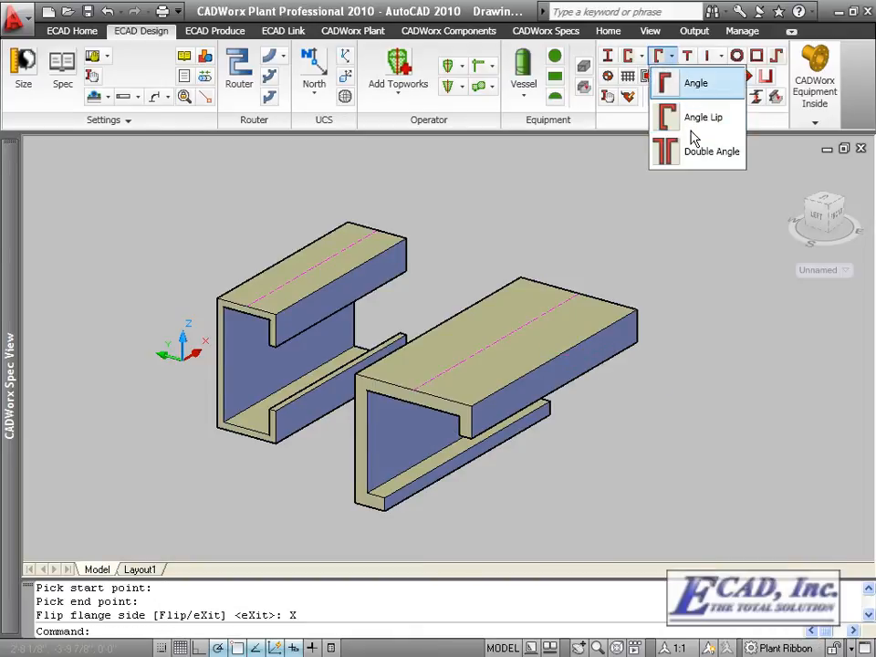
# - Place a double-angle (2L) steel member with its leg type and end point beside the new shapes
pyautogui.click(713, 150)
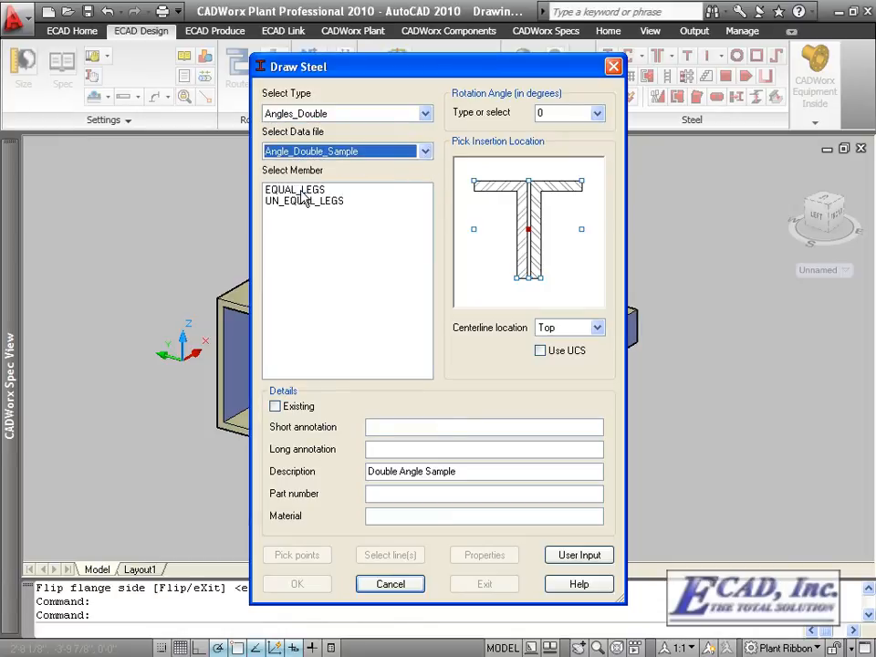
pyautogui.click(296, 585)
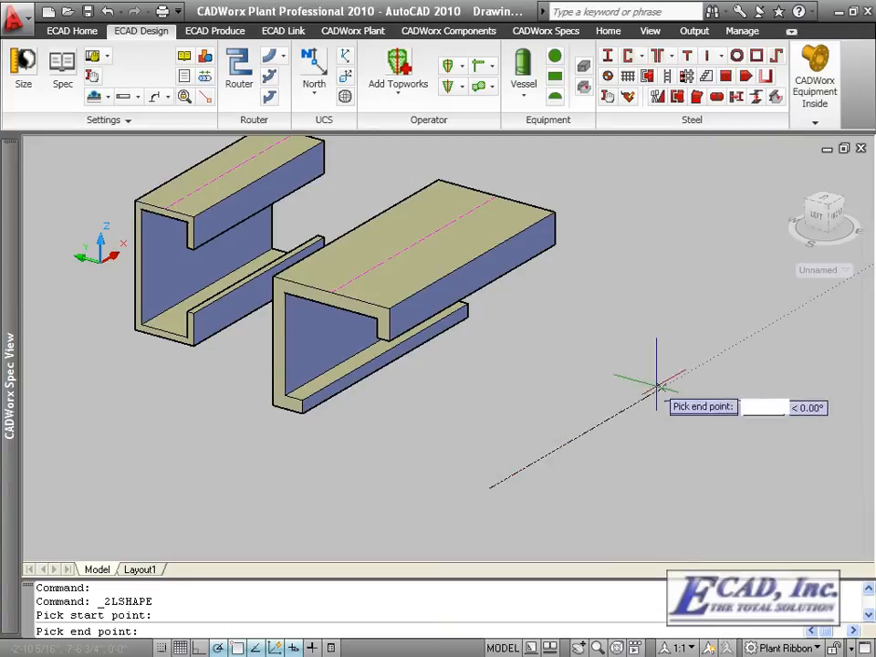
pyautogui.click(658, 387)
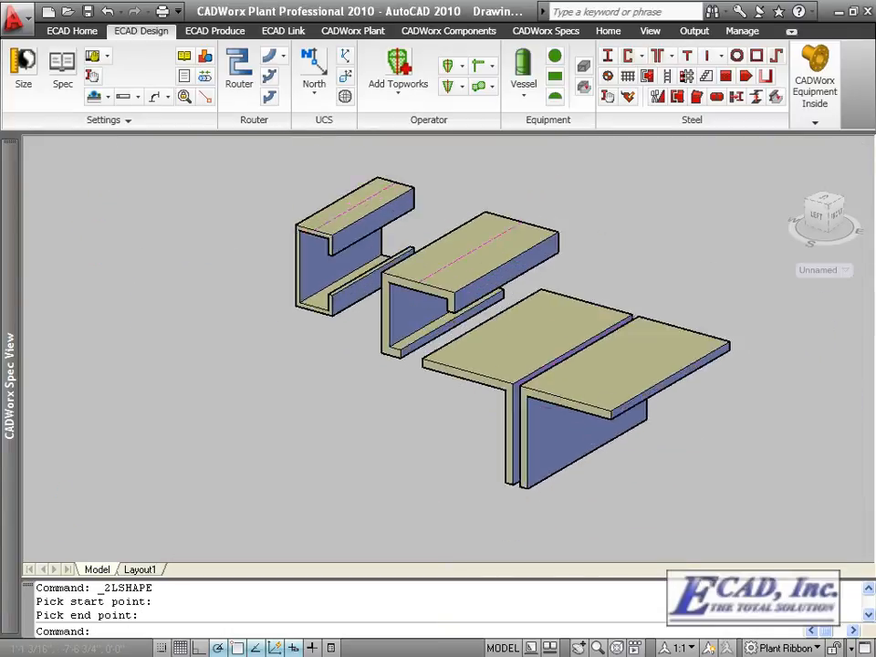
pyautogui.click(778, 54)
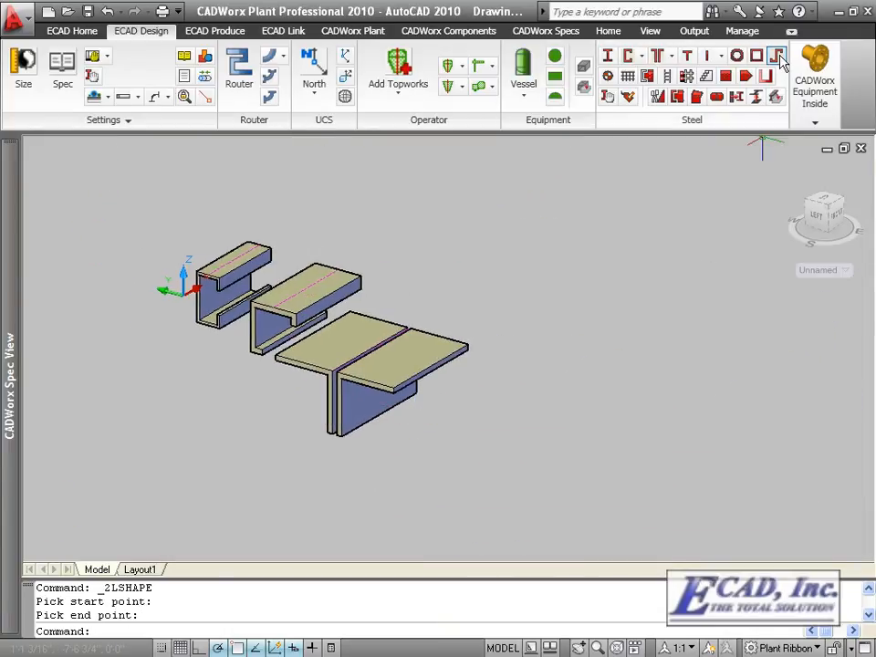
# - Place an EQUAL_LEG_NO_LIP Z-shape member from the Z_Sample data file at the row's end
pyautogui.click(778, 55)
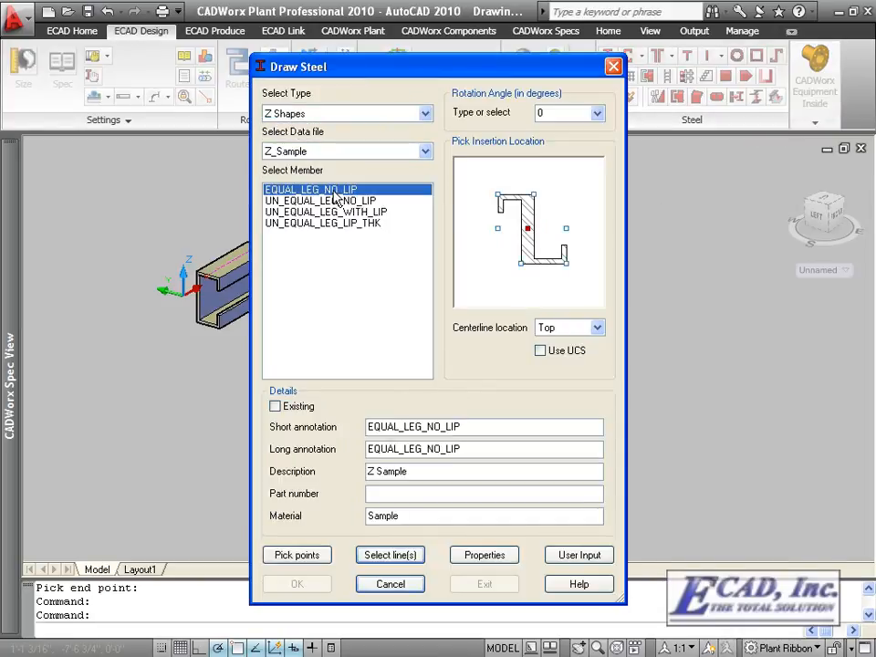
pyautogui.click(295, 584)
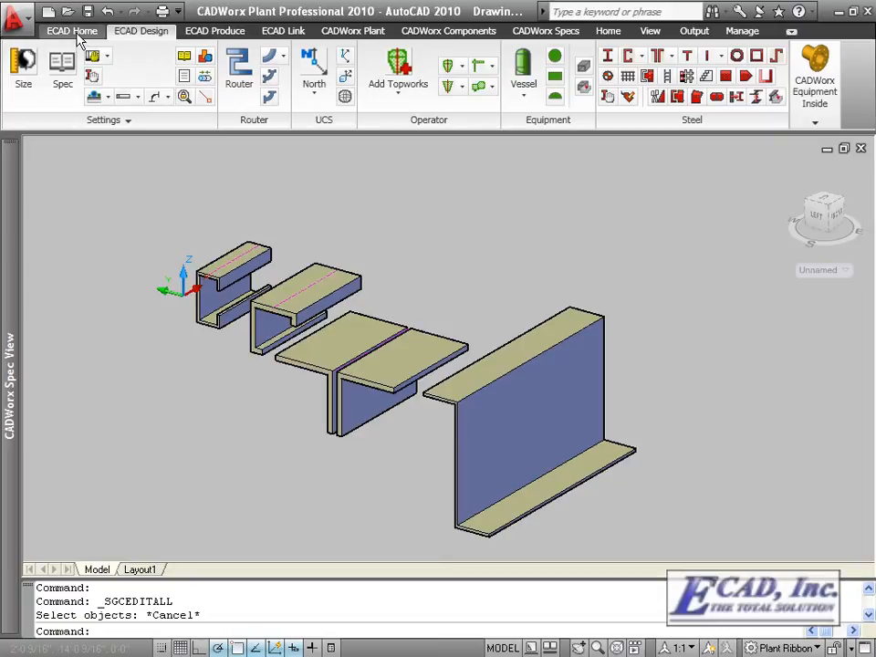
# - Run Steel Global Edit on all members and confirm the 2L group's Component Edit properties
pyautogui.click(71, 29)
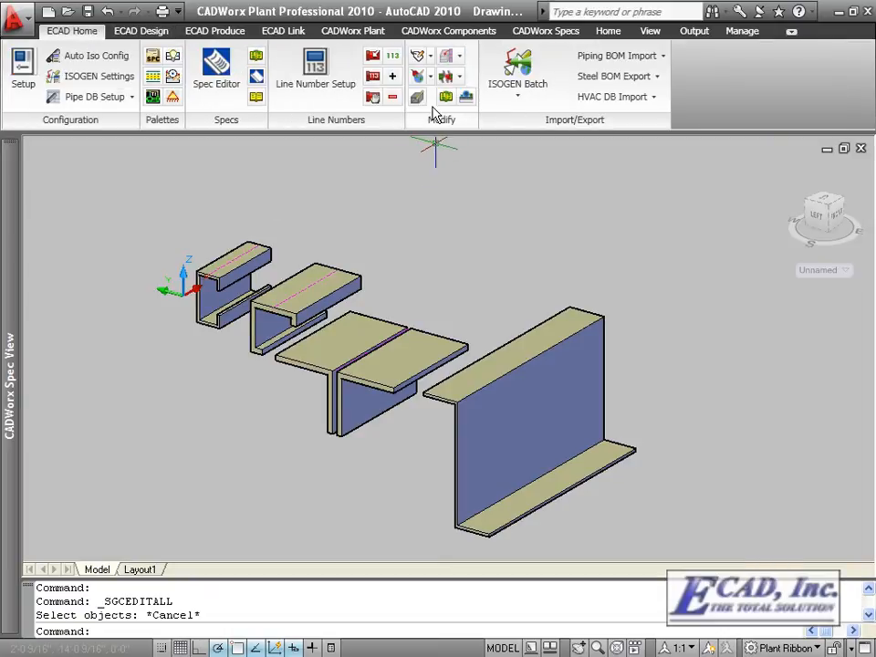
pyautogui.moveTo(417, 77)
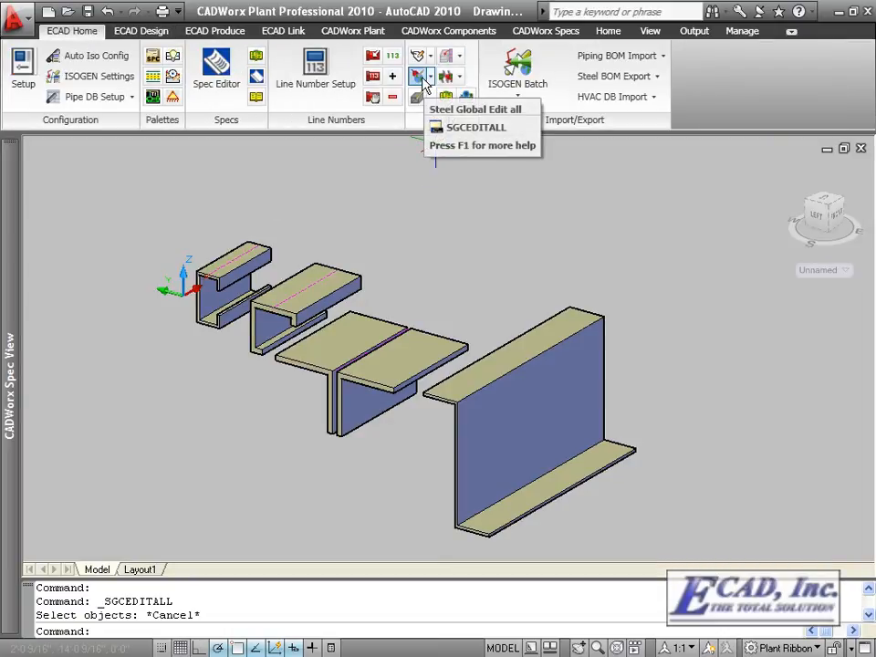
pyautogui.click(416, 76)
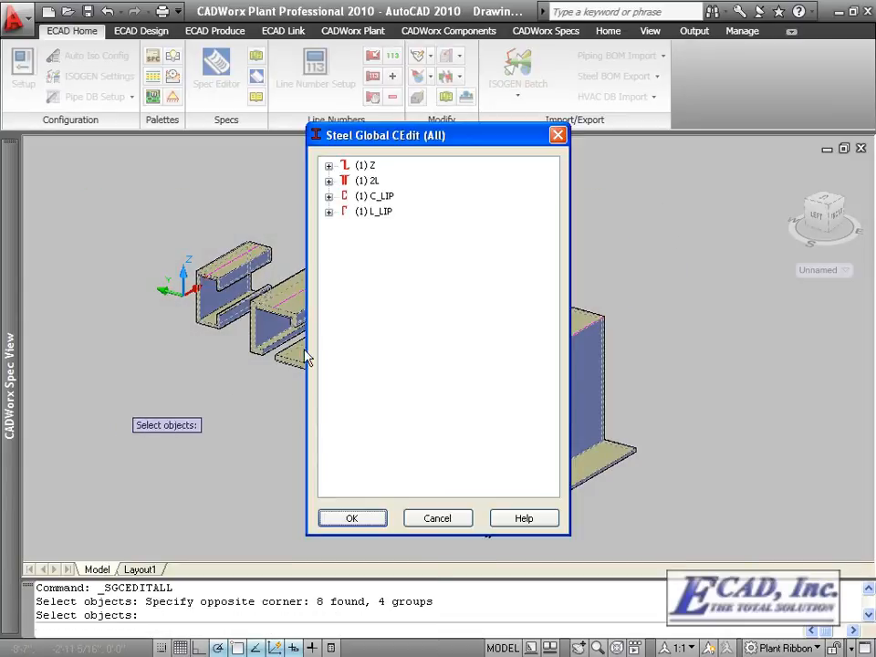
pyautogui.click(328, 212)
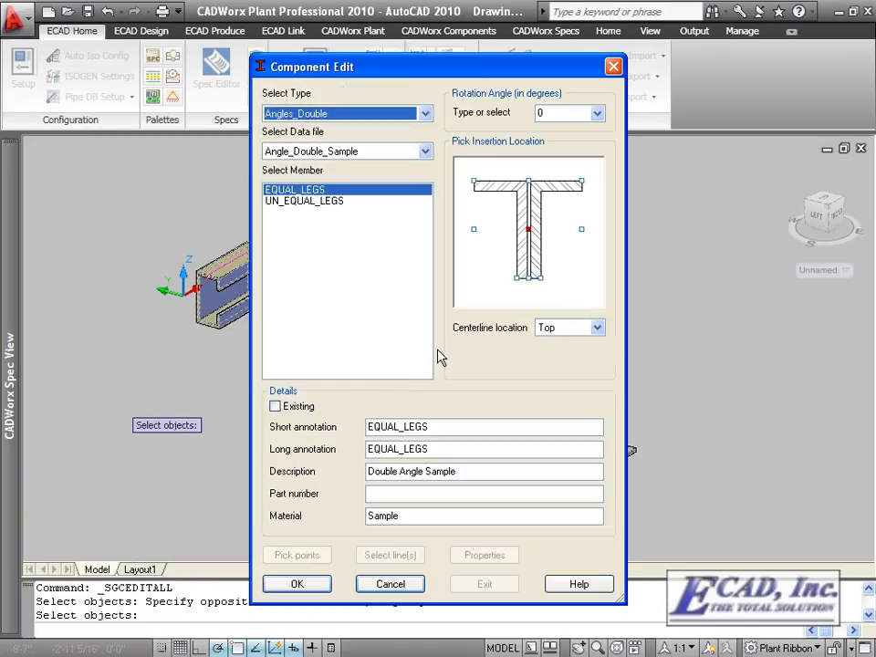
pyautogui.moveTo(536, 303)
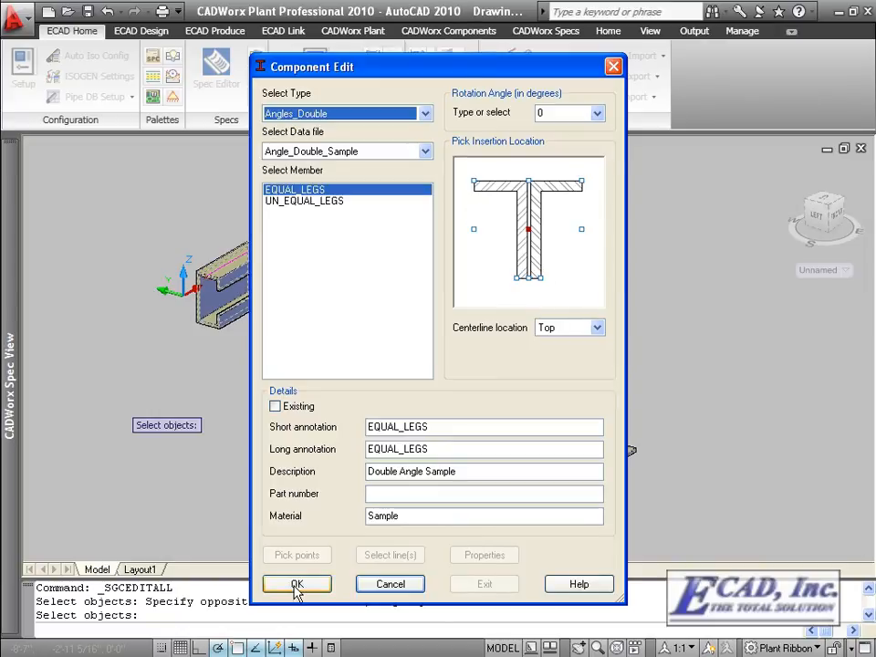
pyautogui.click(296, 585)
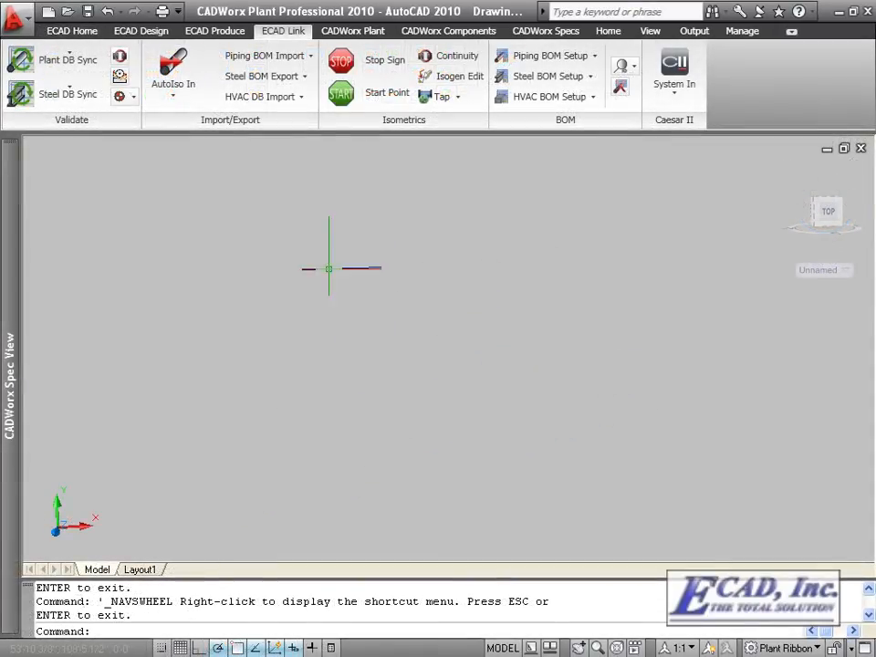
# - Switch from the steel drawing to the equipment drawing containing vessel V-1001
pyautogui.click(259, 95)
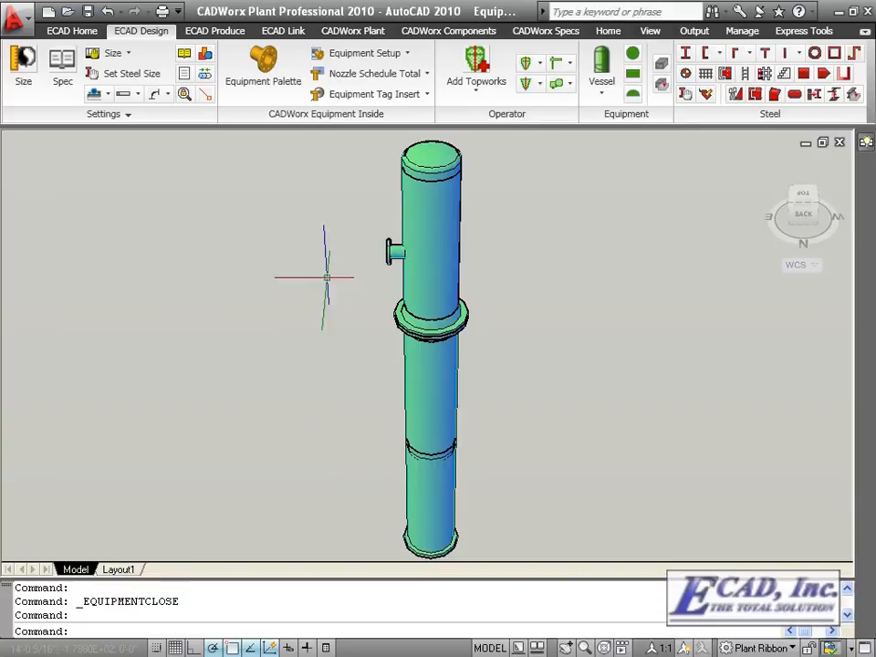
# - Give the vessel's cylinder component 2" Foam Glass insulation via the Components list
pyautogui.click(262, 73)
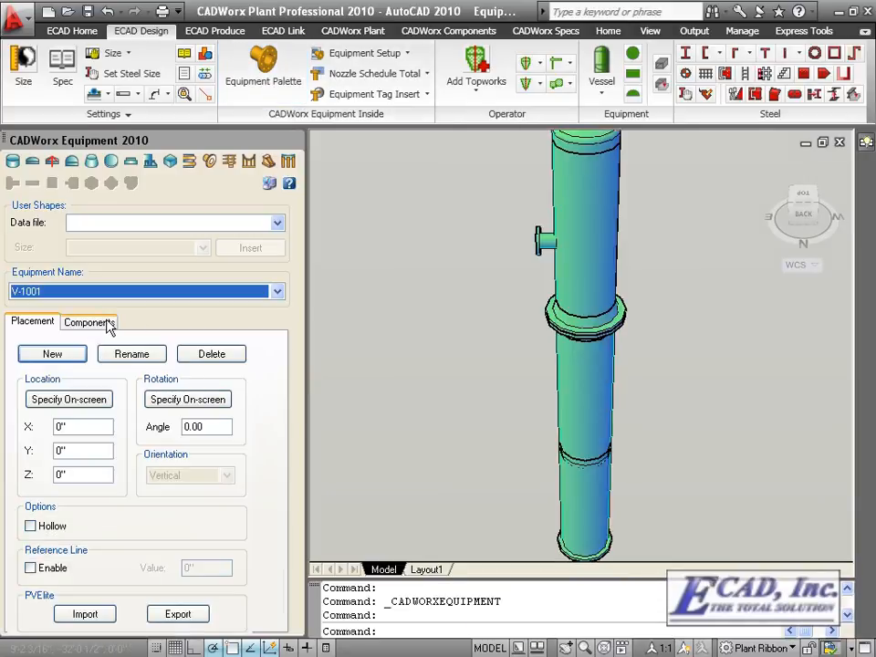
pyautogui.click(87, 321)
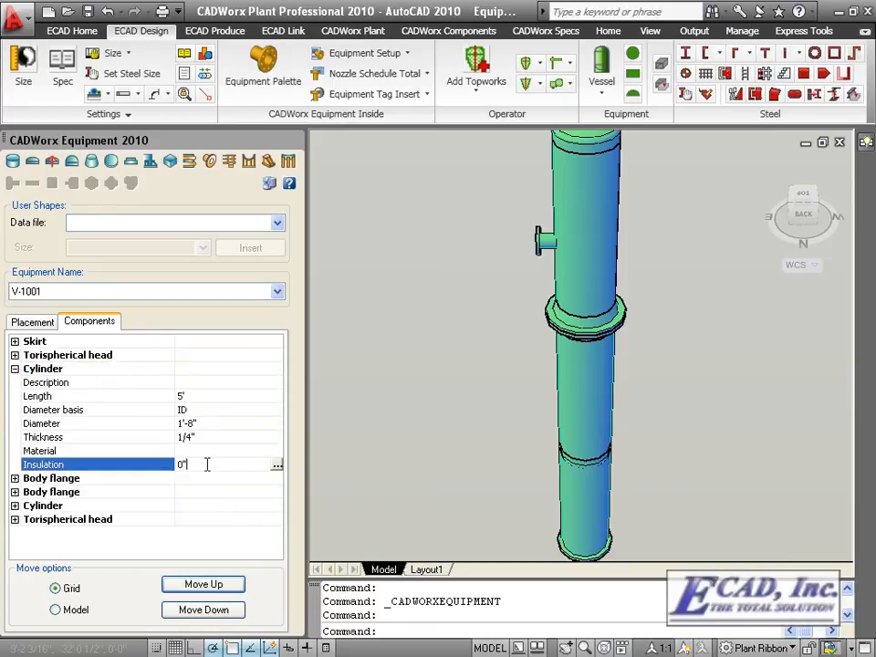
pyautogui.write('3')
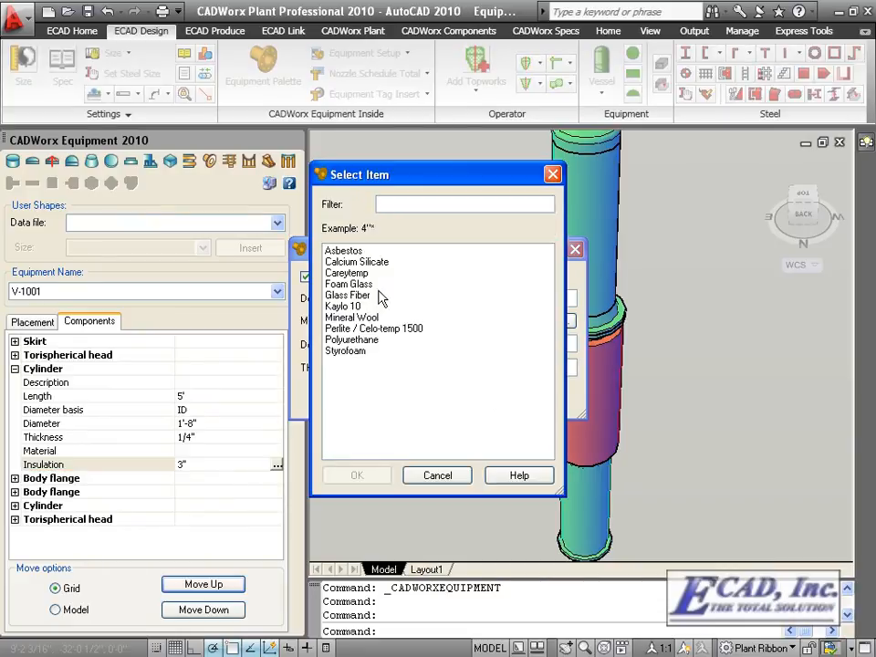
pyautogui.doubleClick(347, 285)
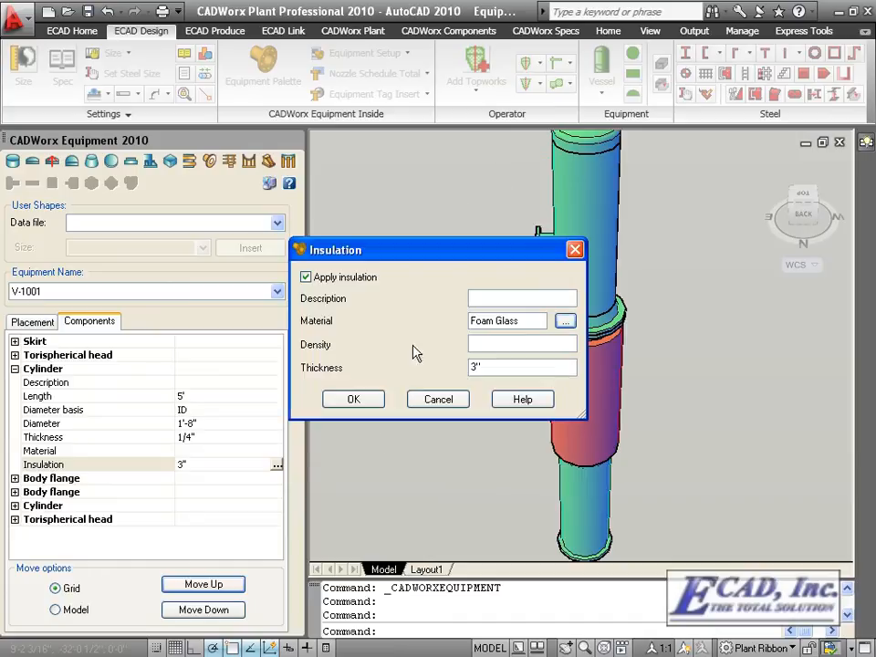
pyautogui.click(522, 299)
pyautogui.write('2')
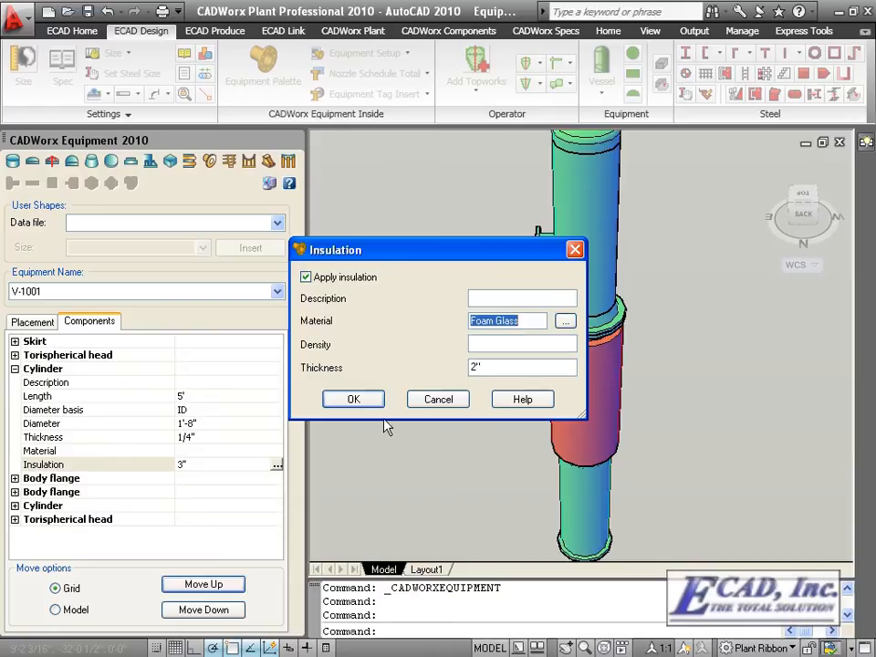
pyautogui.click(354, 398)
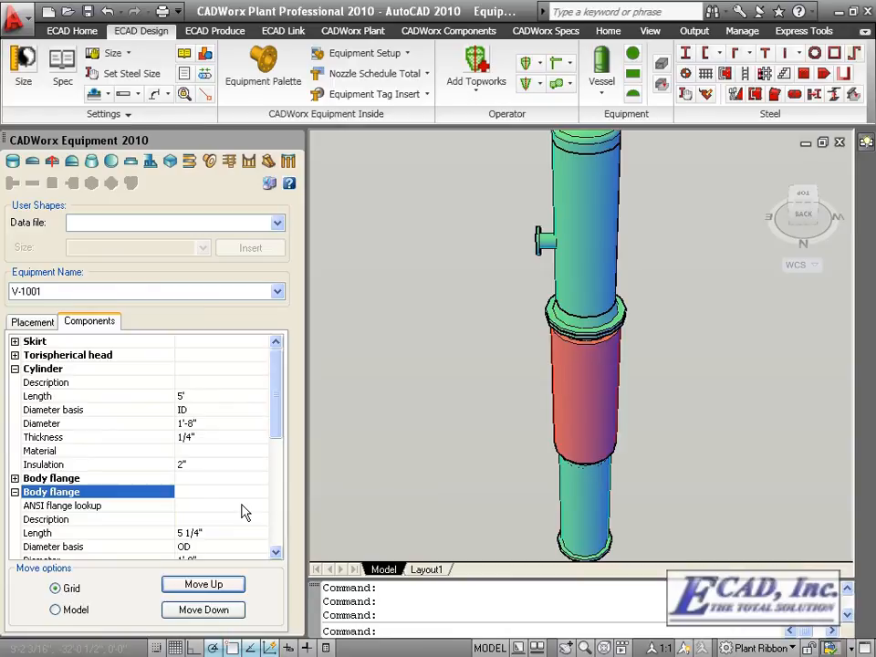
# - Look up an ANSI flange for the body flange and set its series, type and rating
pyautogui.click(263, 506)
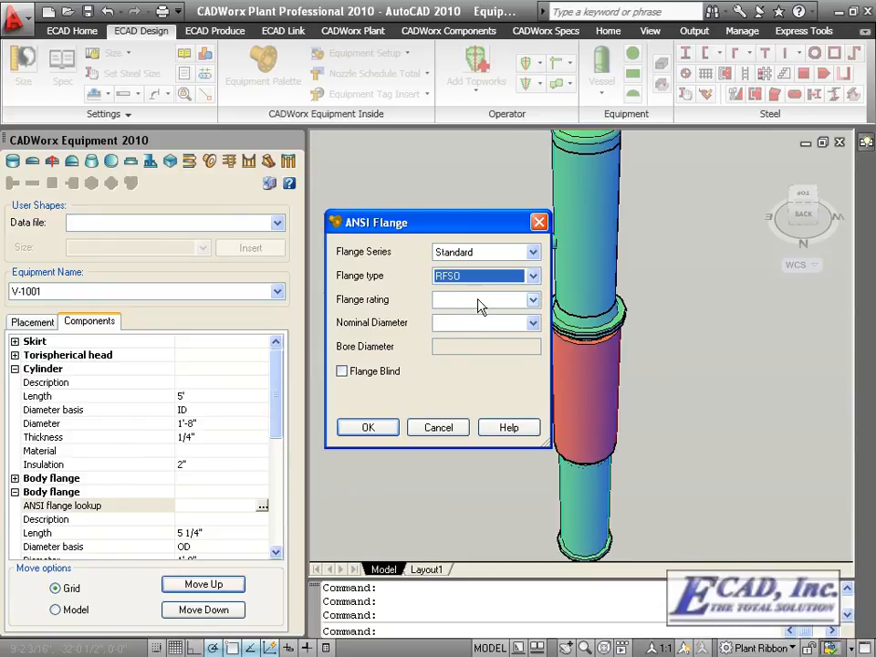
pyautogui.click(533, 322)
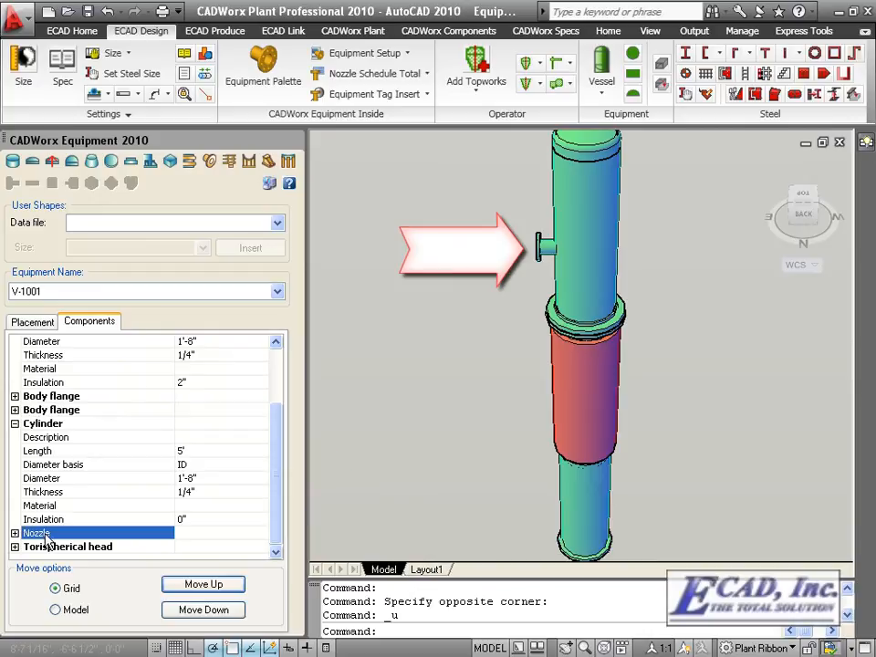
# - Select the Nozzle entry in V-1001's Components list
pyautogui.click(15, 533)
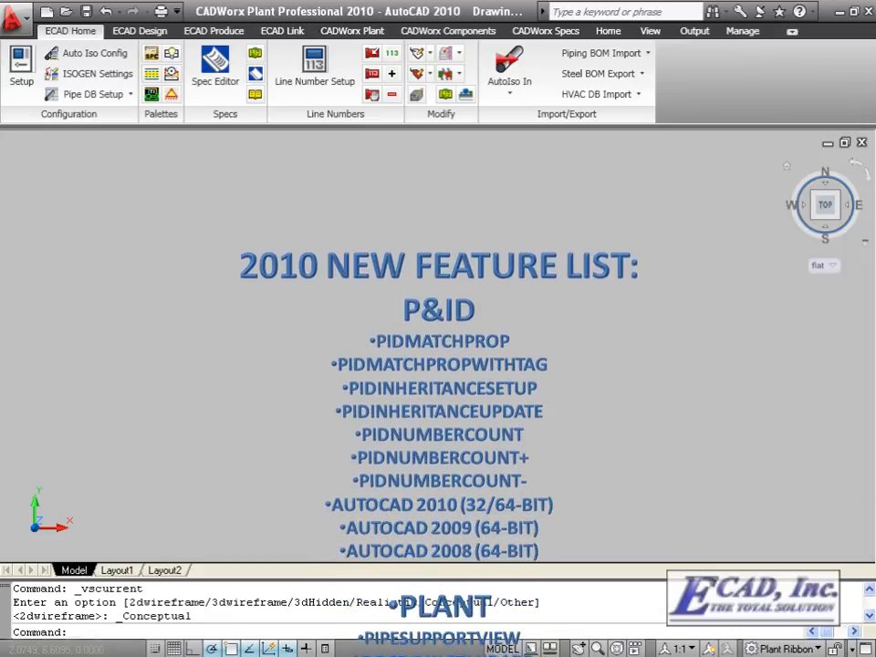
# - Scroll the 2010 feature list through its P&ID, Plant, Steel, HVAC and Equipment sections
pyautogui.scroll(-3)
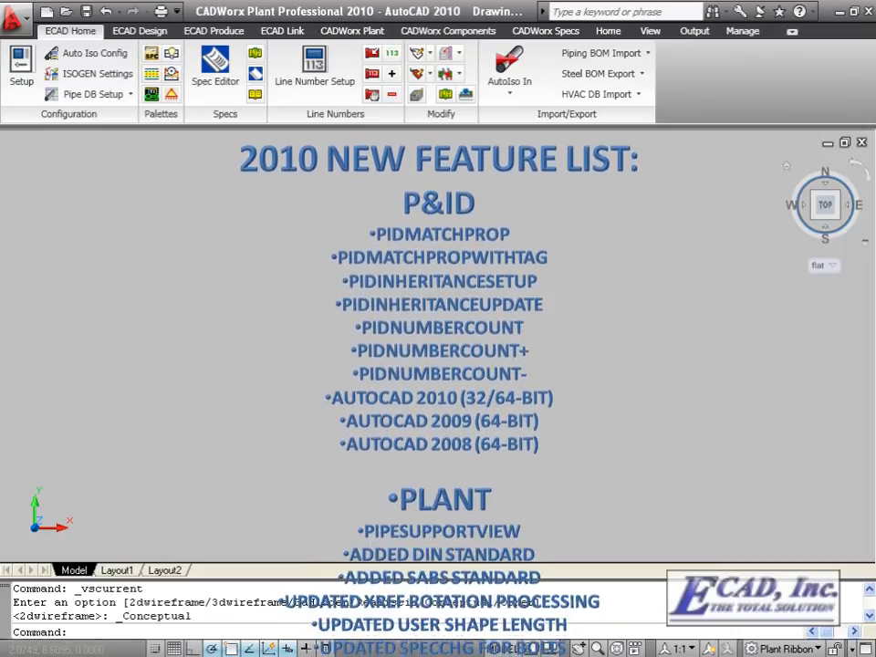
pyautogui.scroll(-3)
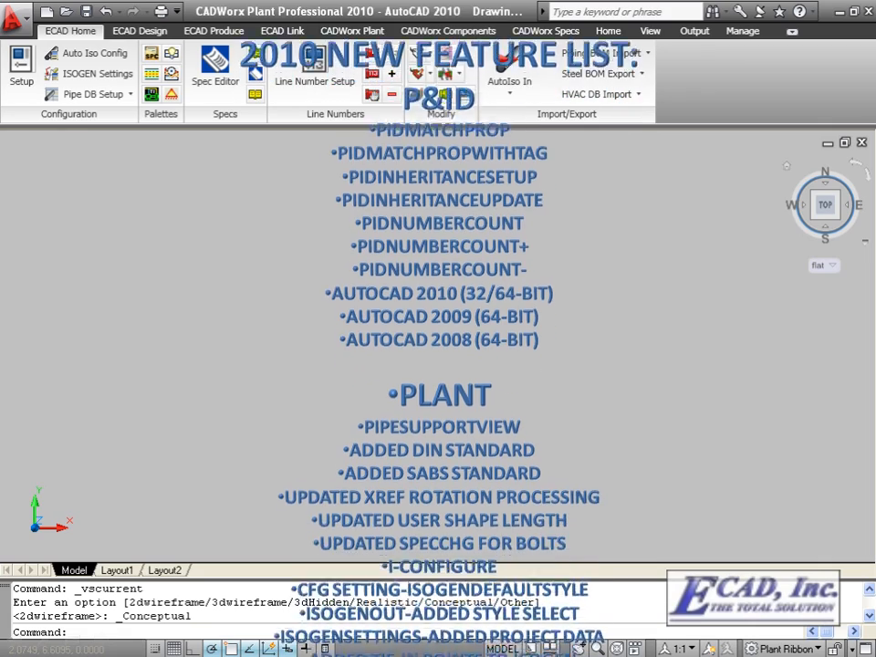
pyautogui.scroll(-3)
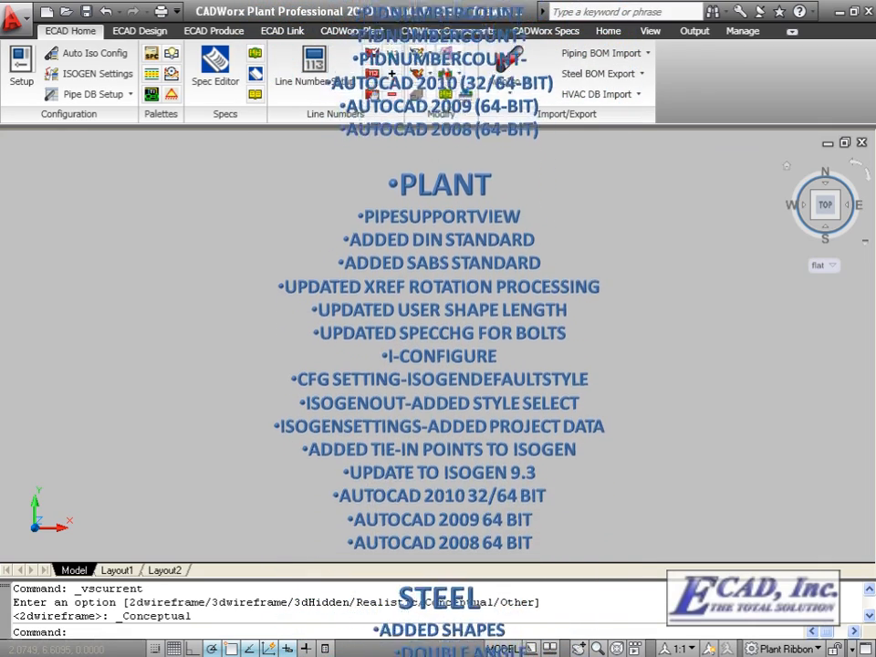
pyautogui.scroll(-3)
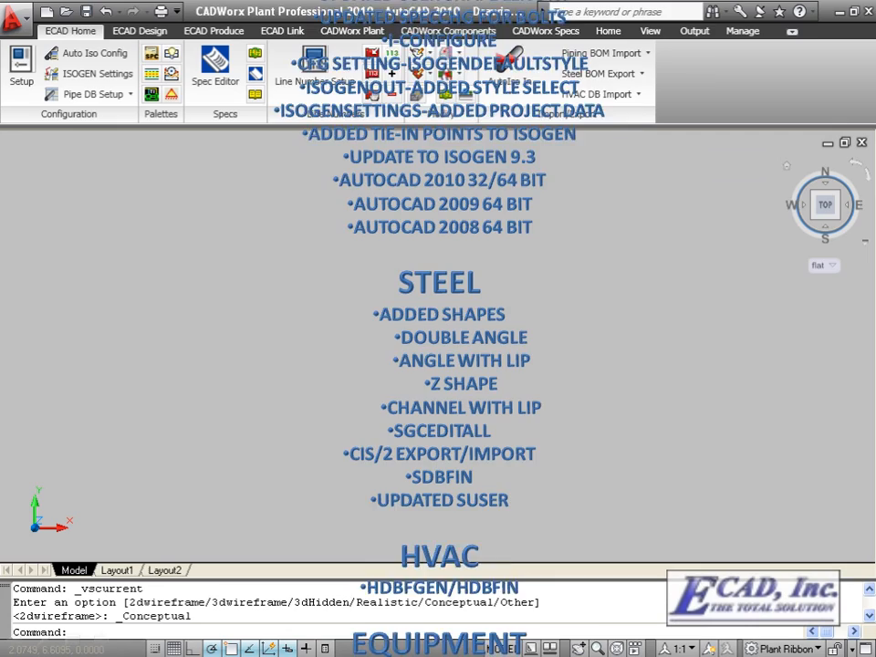
pyautogui.scroll(-3)
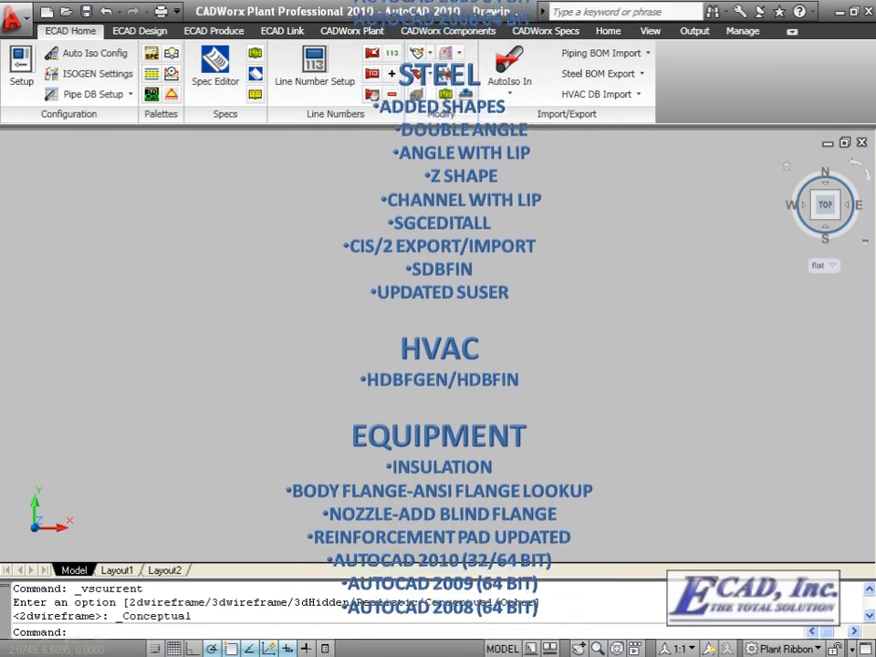
pyautogui.scroll(-3)
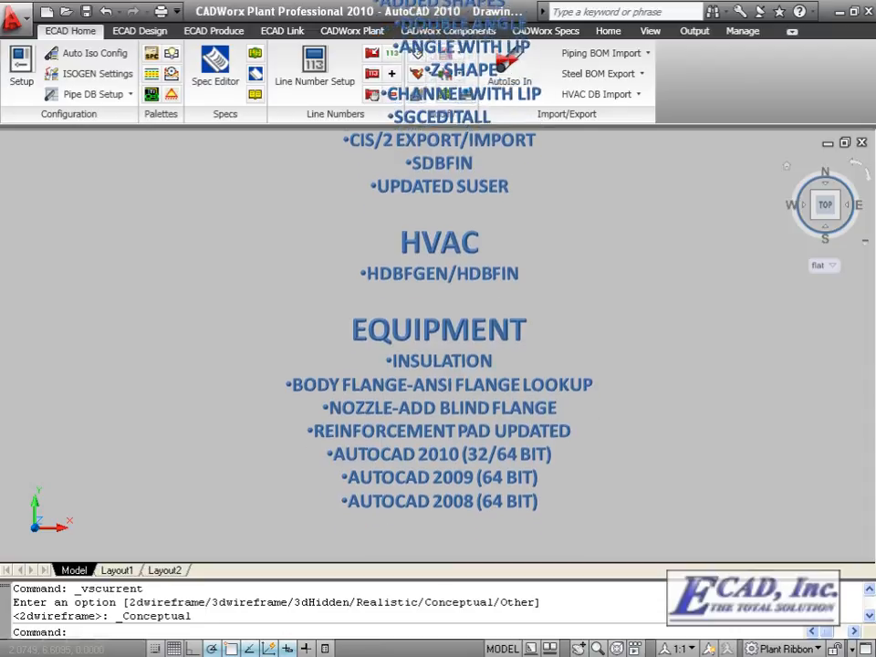